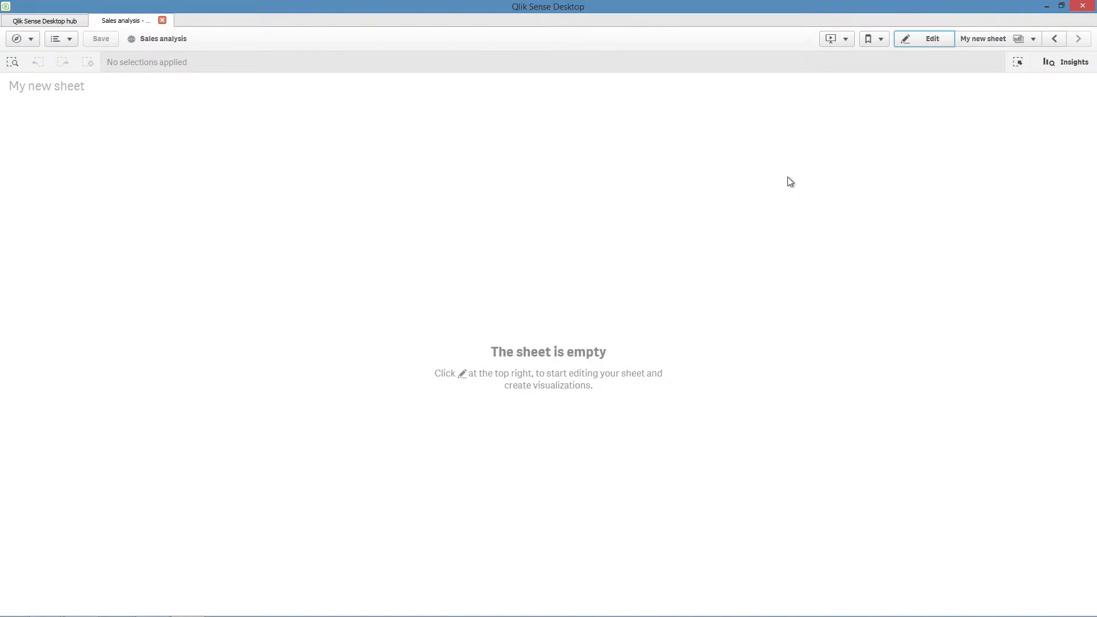
pyautogui.moveTo(1042, 73)
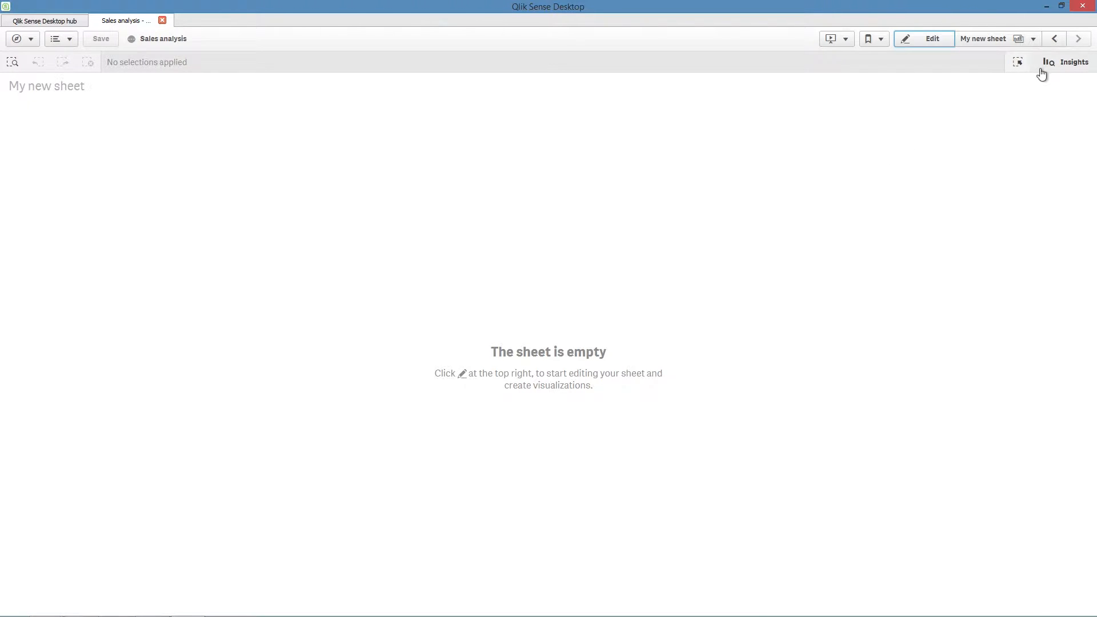
# Switch the Sales analysis app from the empty sheet to the Insight Advisor view
pyautogui.click(1073, 62)
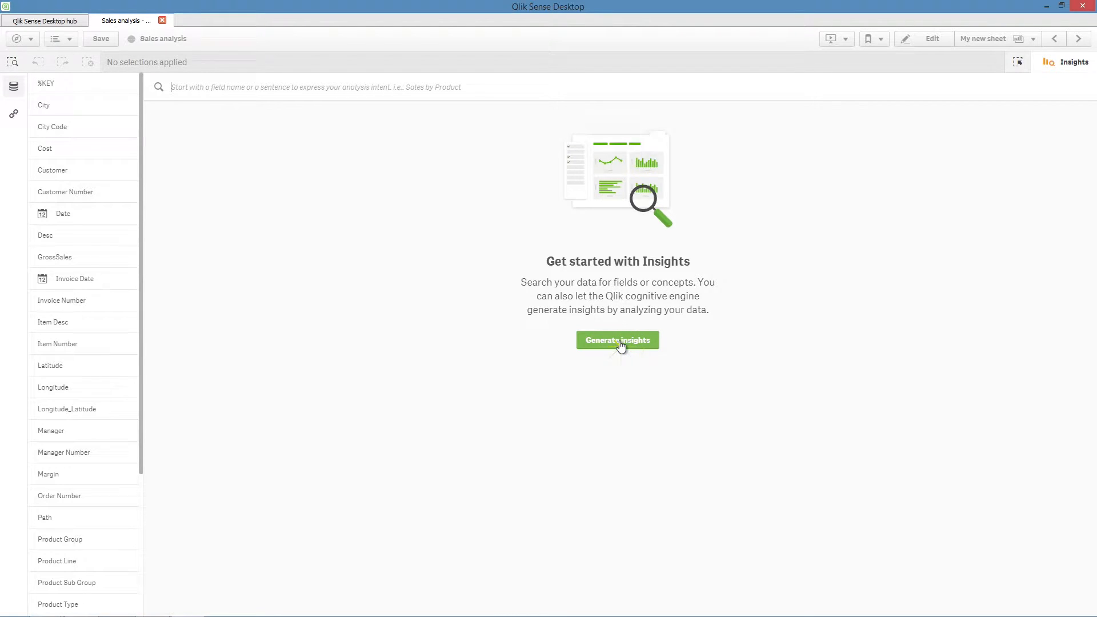
# Generate insights and review the eight resulting charts: maps, line charts, treemap and scatter plot
pyautogui.click(618, 341)
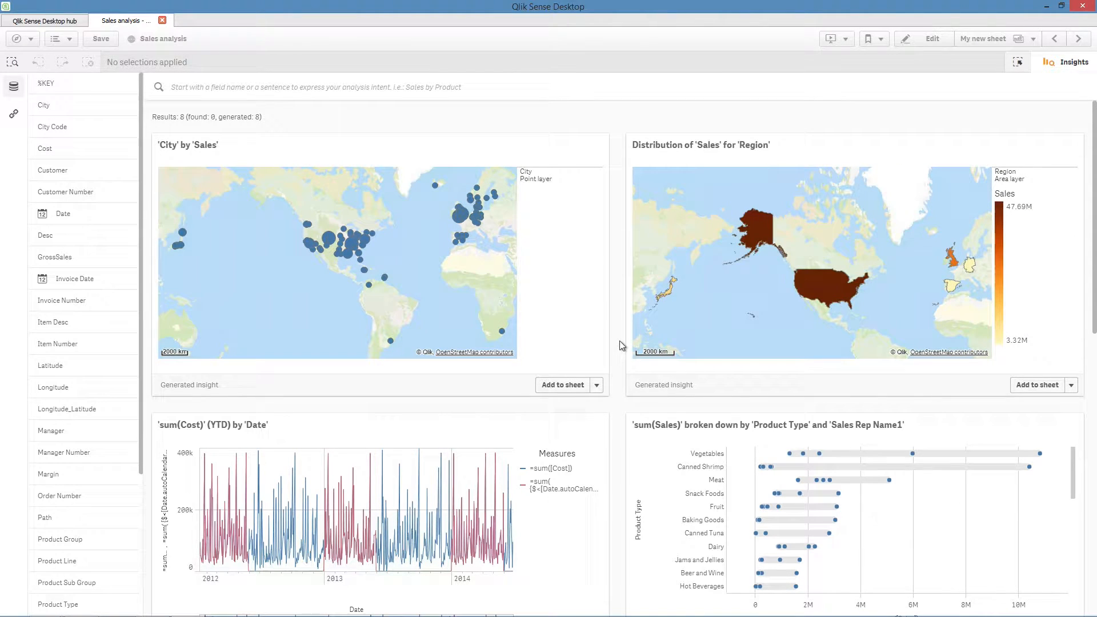
pyautogui.scroll(-3)
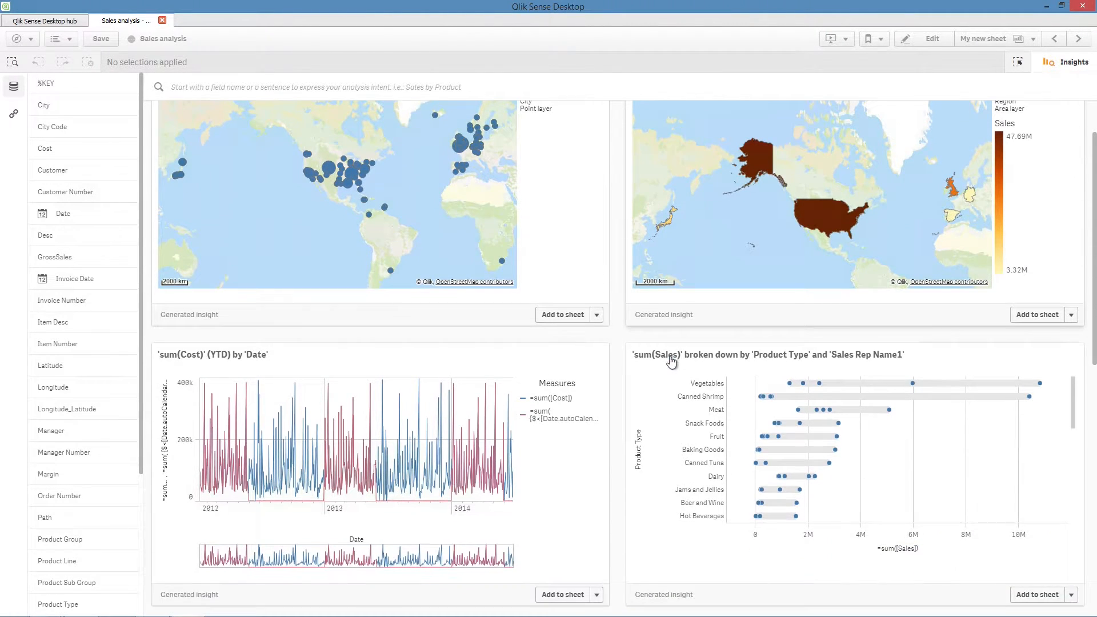
pyautogui.scroll(-3)
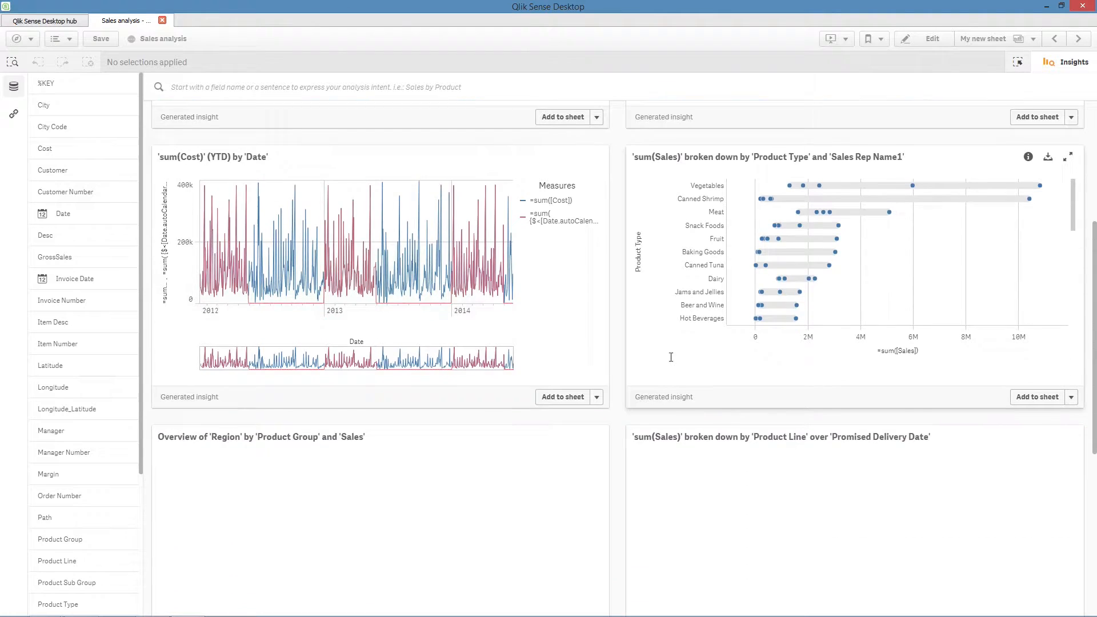
pyautogui.scroll(-3)
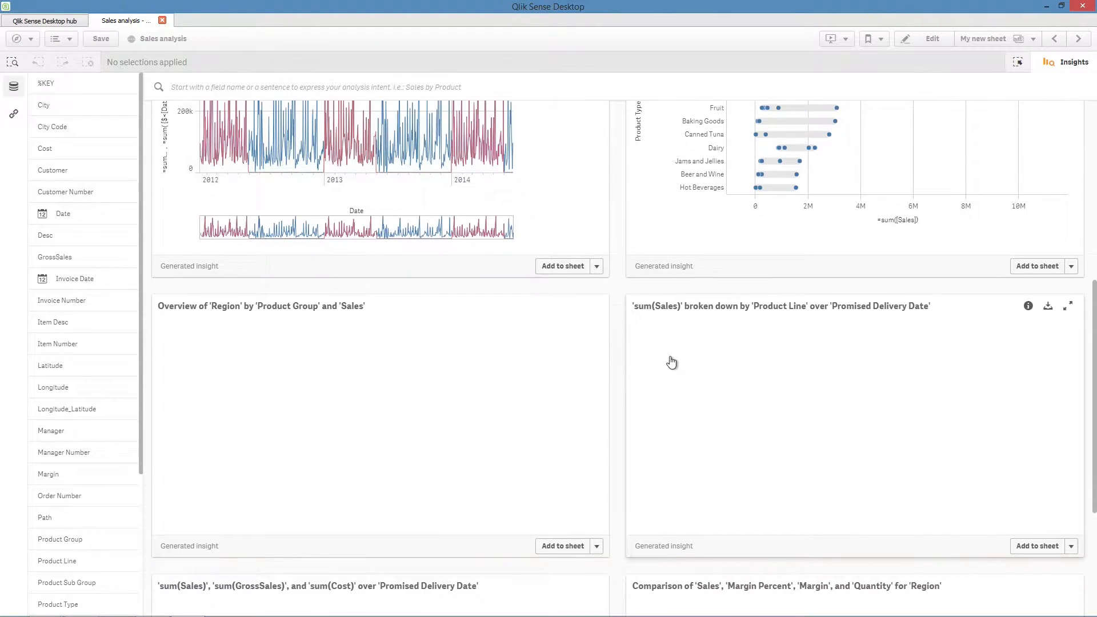
pyautogui.scroll(-3)
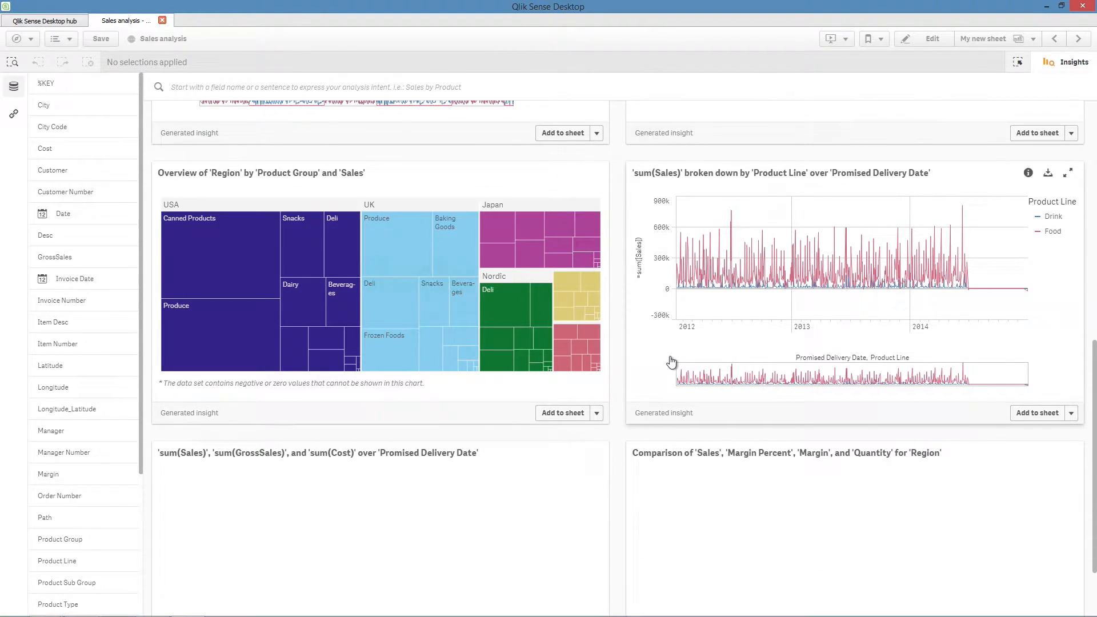
pyautogui.scroll(-3)
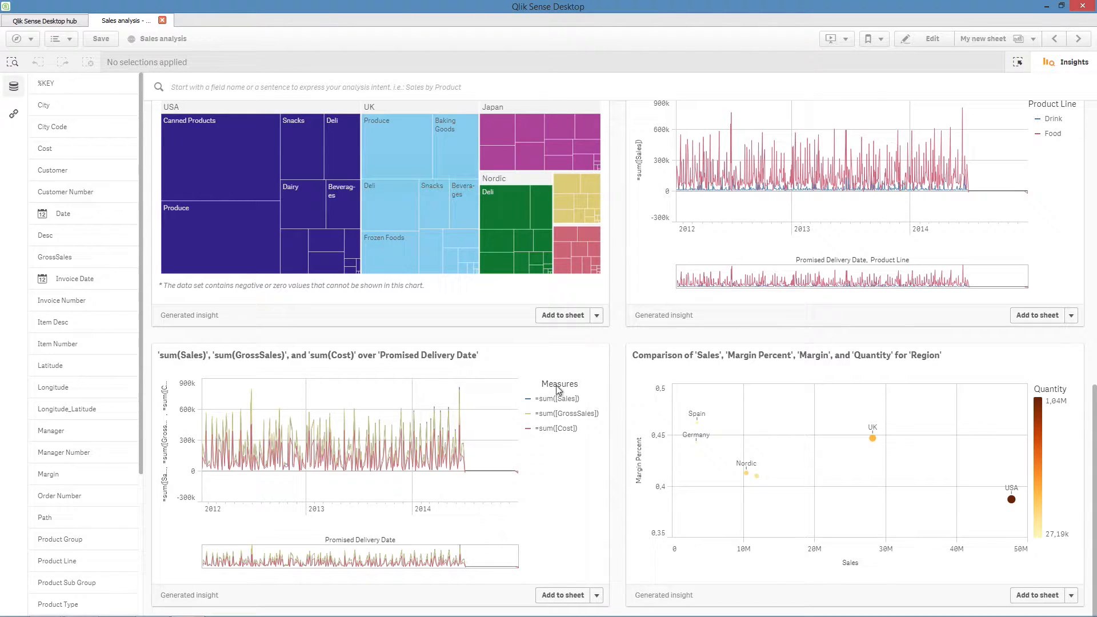
pyautogui.scroll(-3)
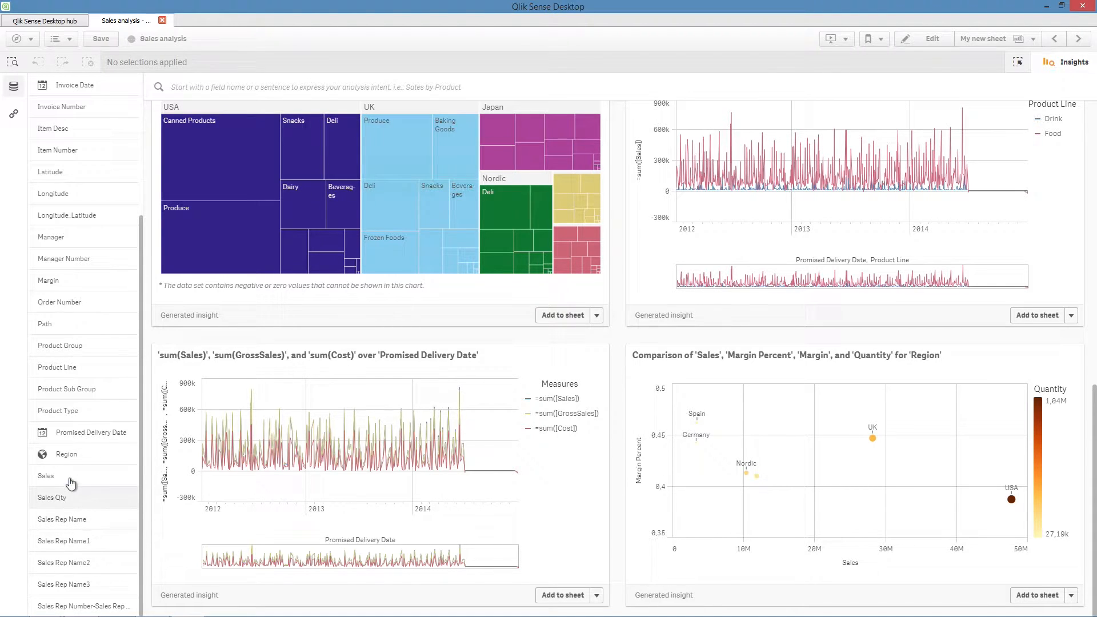
# Search the insights for 'Sales' and browse the 14 results
pyautogui.write('Sales')
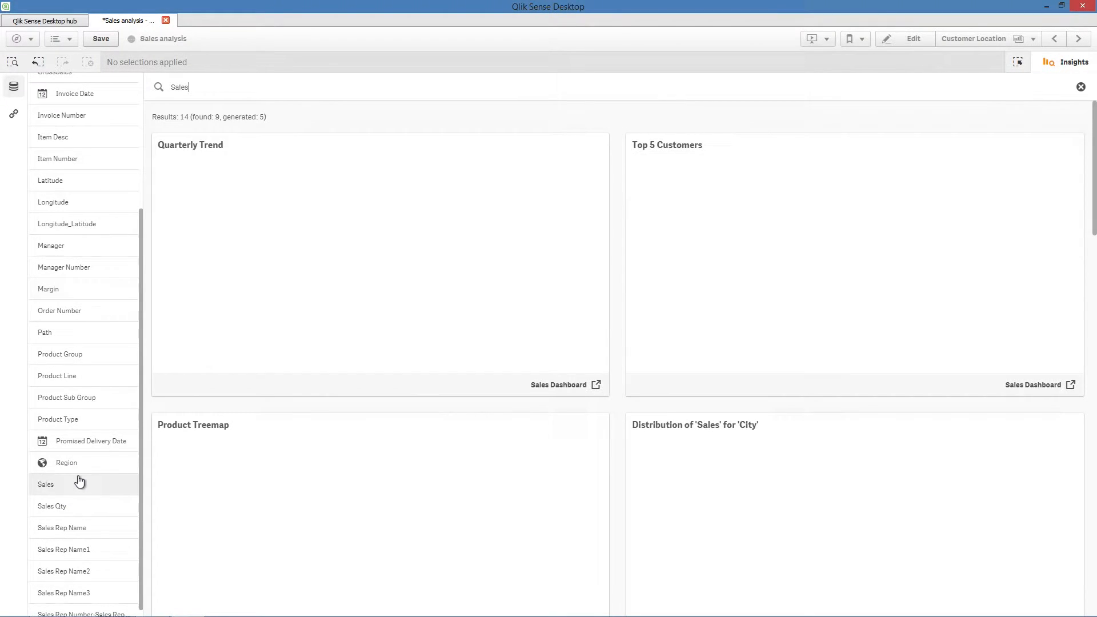
pyautogui.moveTo(481, 425)
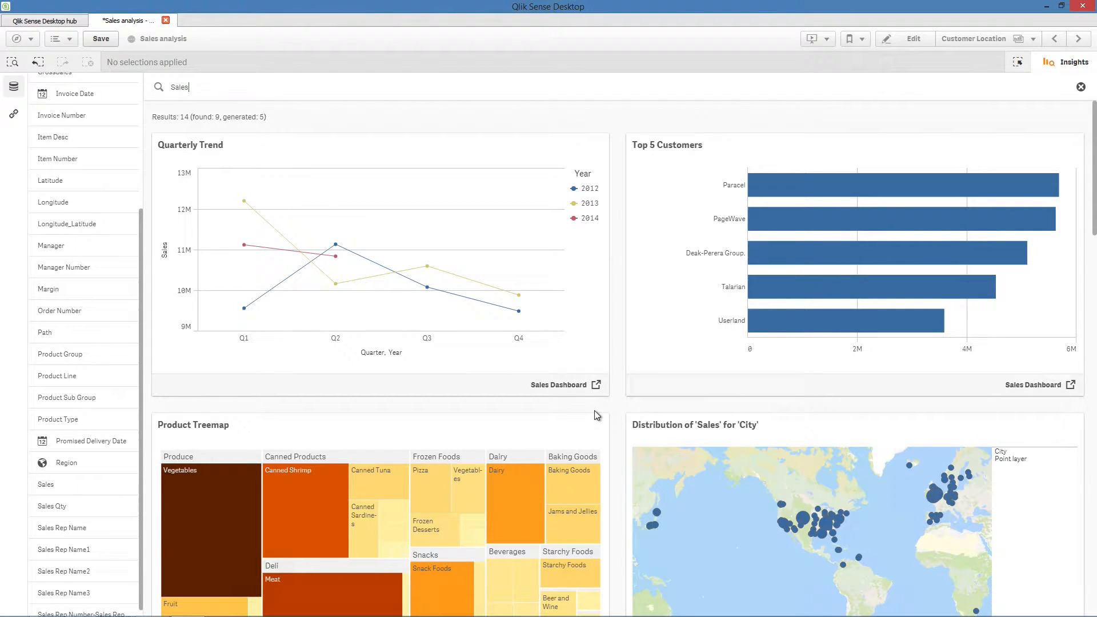
pyautogui.moveTo(539, 391)
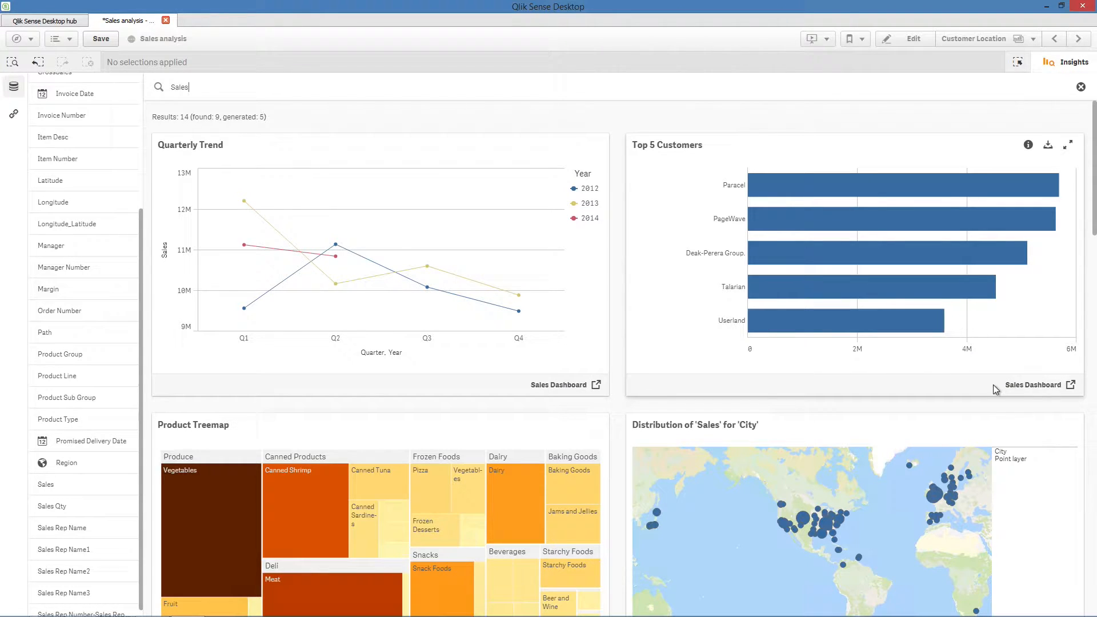
pyautogui.scroll(-3)
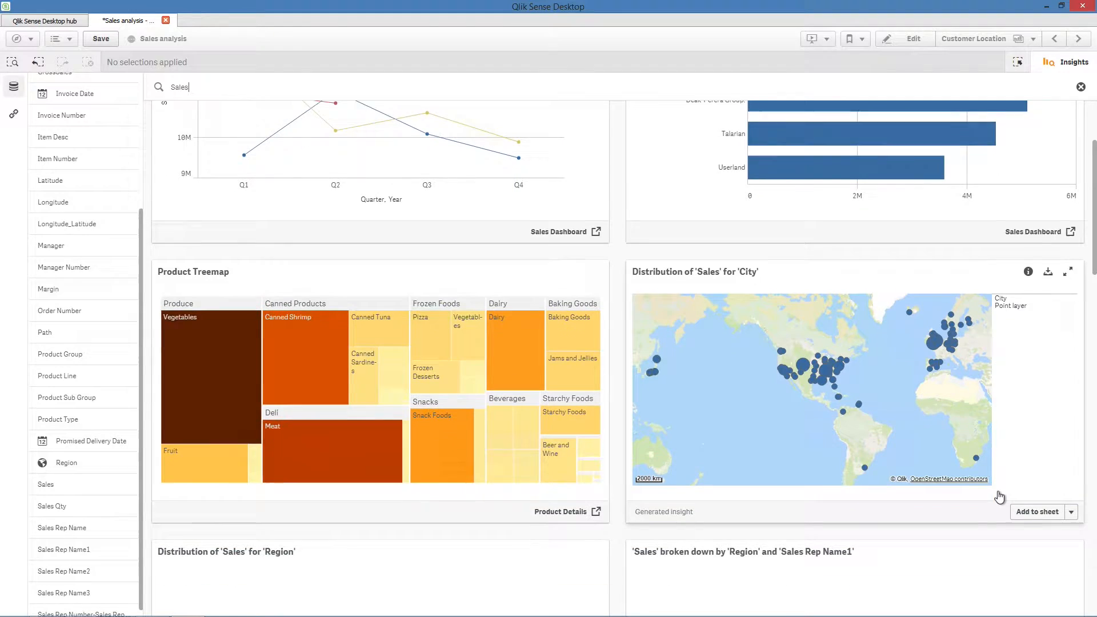
pyautogui.scroll(-3)
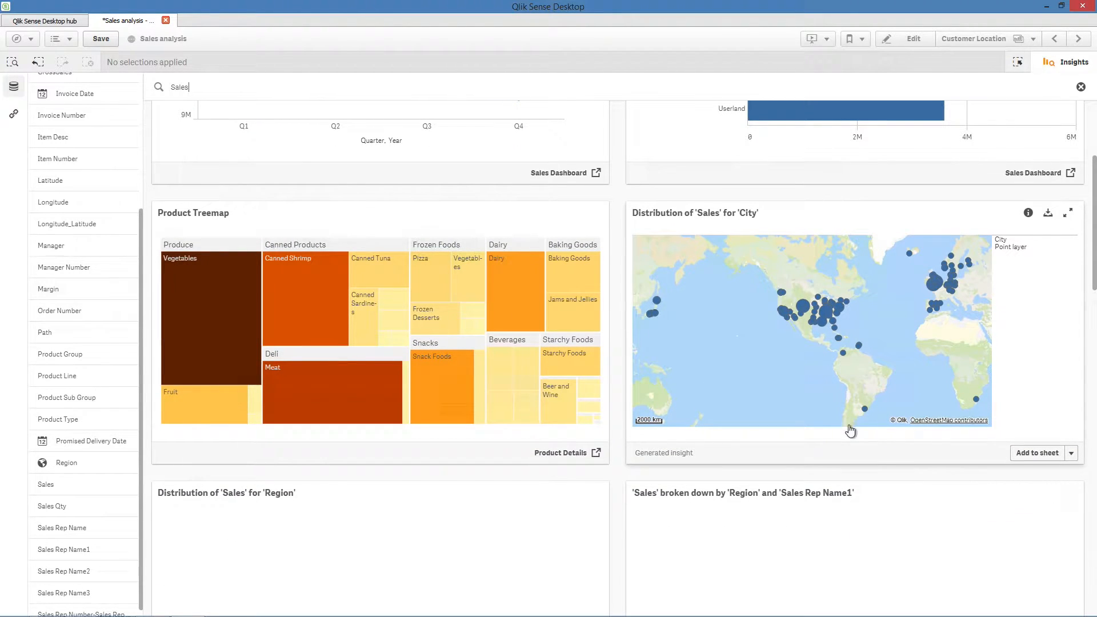
pyautogui.moveTo(847, 422)
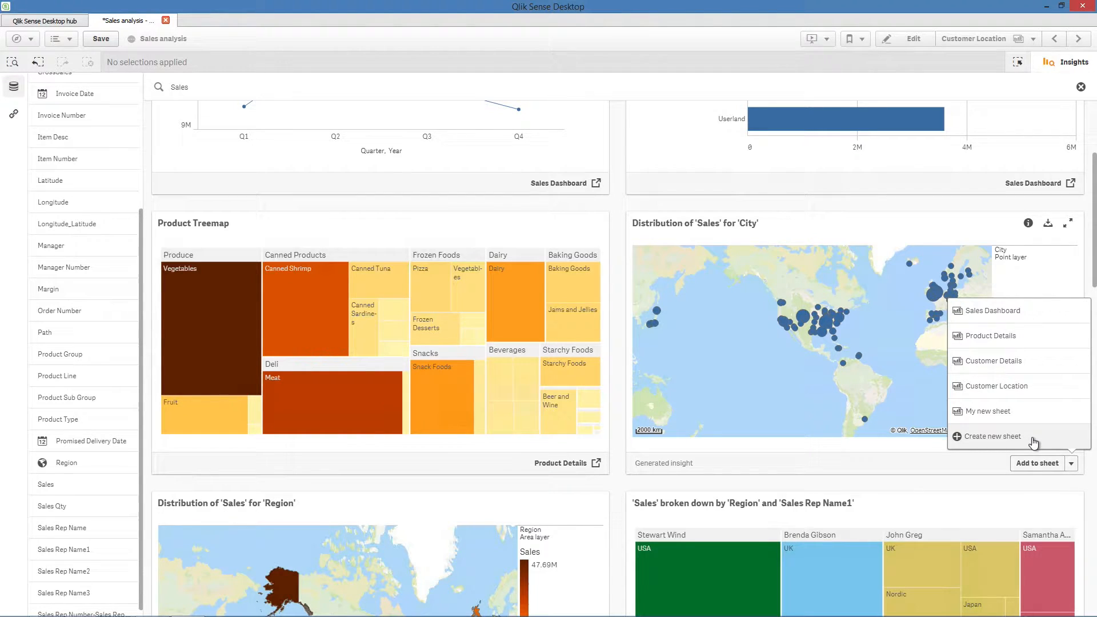
# Add the Sales by City map and the Region by Sales Rep treemap to My new sheet
pyautogui.click(988, 411)
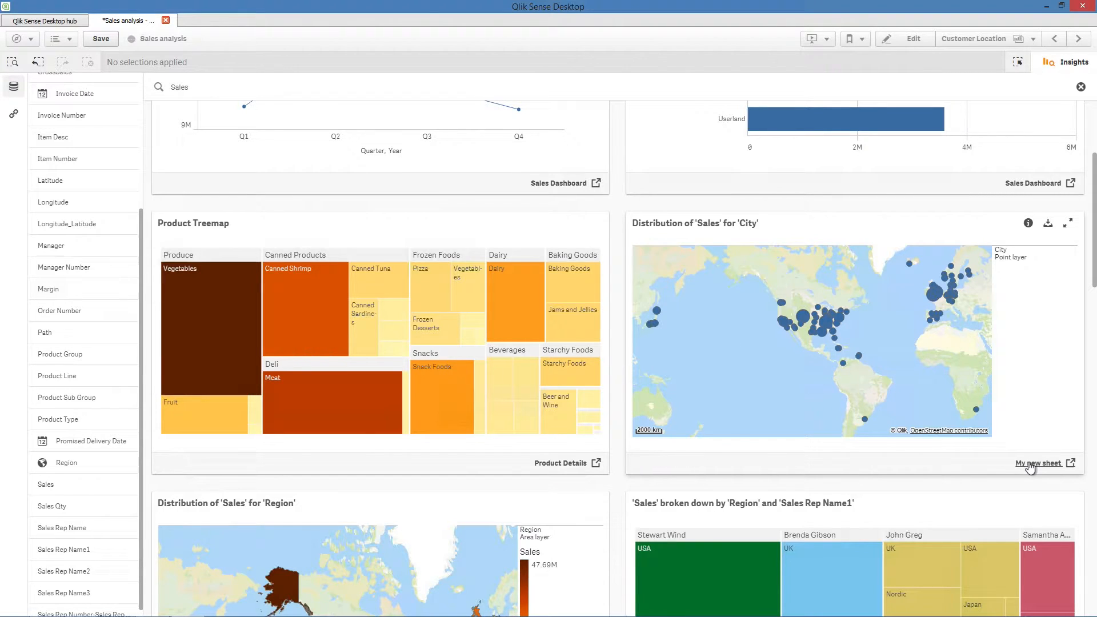
pyautogui.scroll(-3)
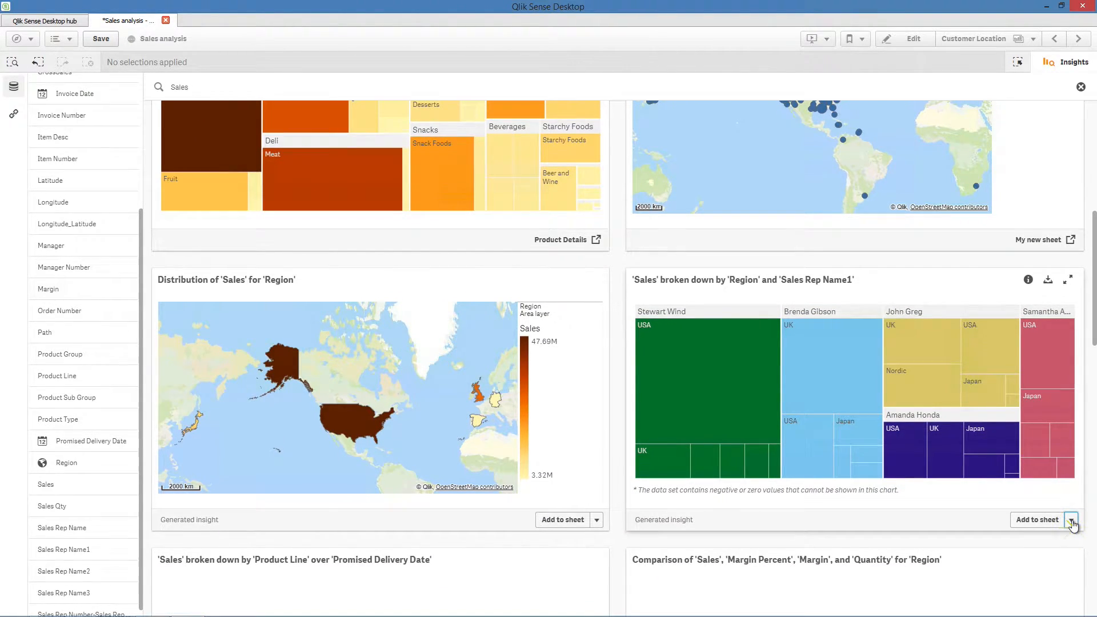
pyautogui.click(1072, 520)
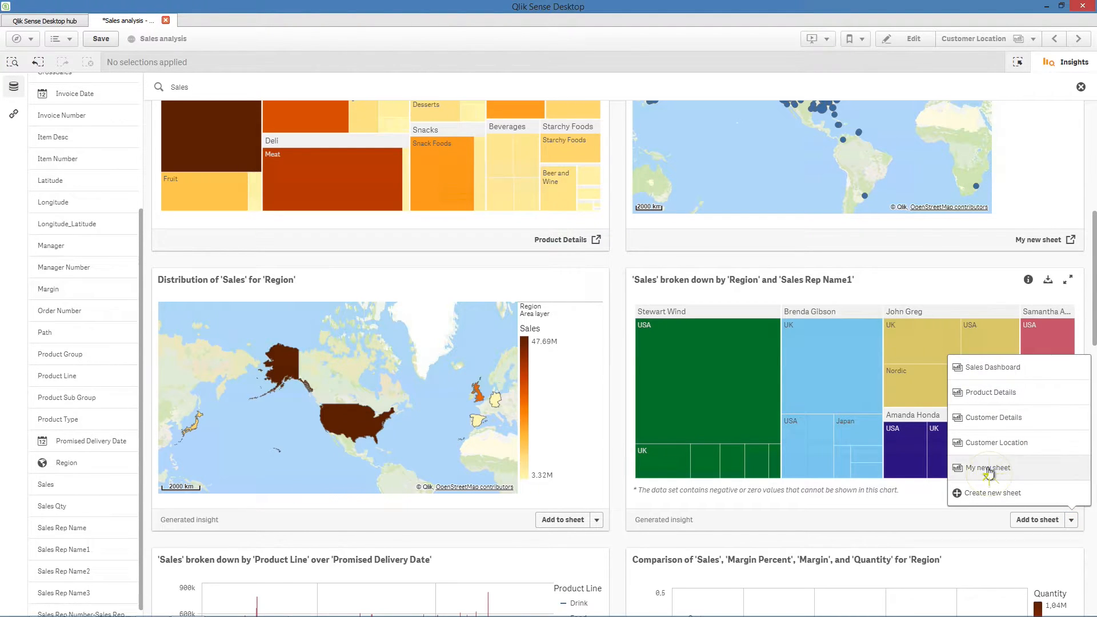
pyautogui.click(988, 468)
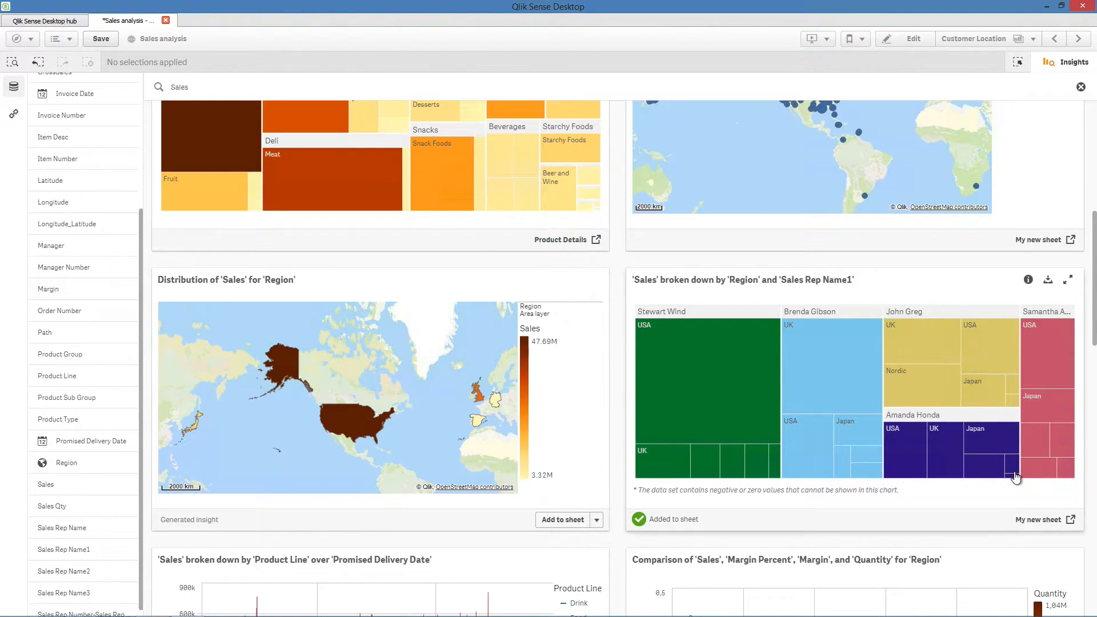
pyautogui.moveTo(116, 298)
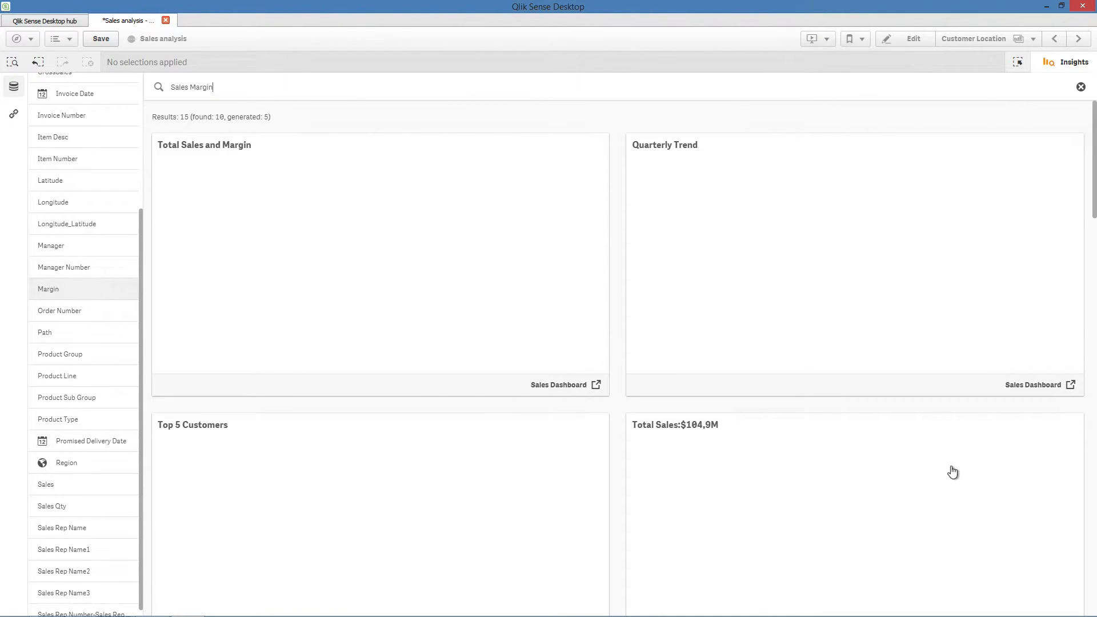
# Add the Sales, Margin, Margin Percent and Quantity by Region comparison chart to My new sheet
pyautogui.scroll(-3)
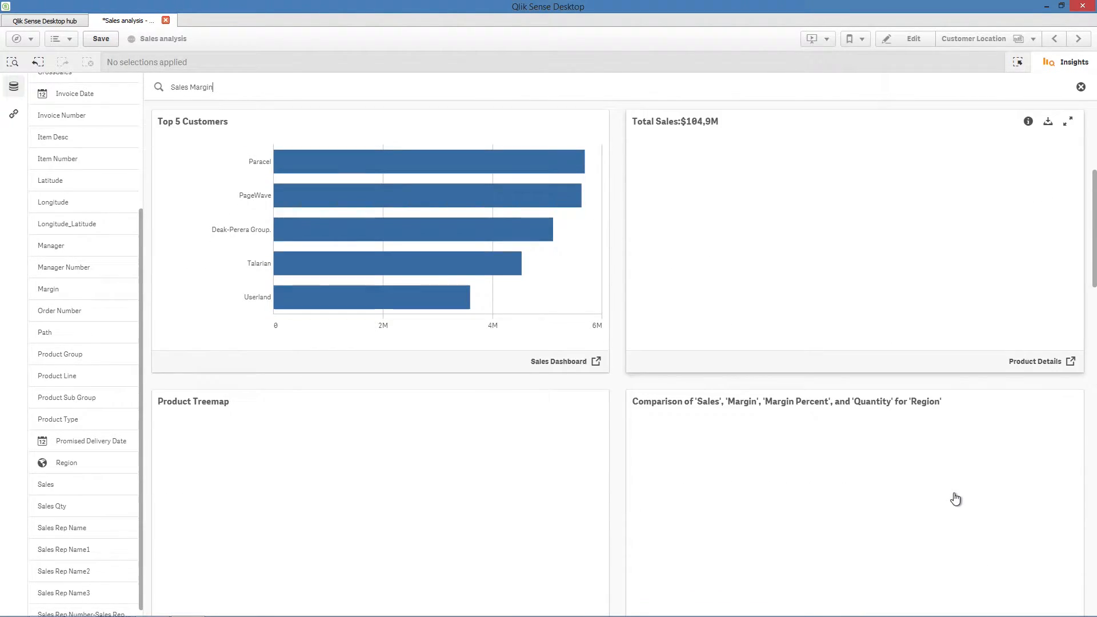
pyautogui.scroll(-3)
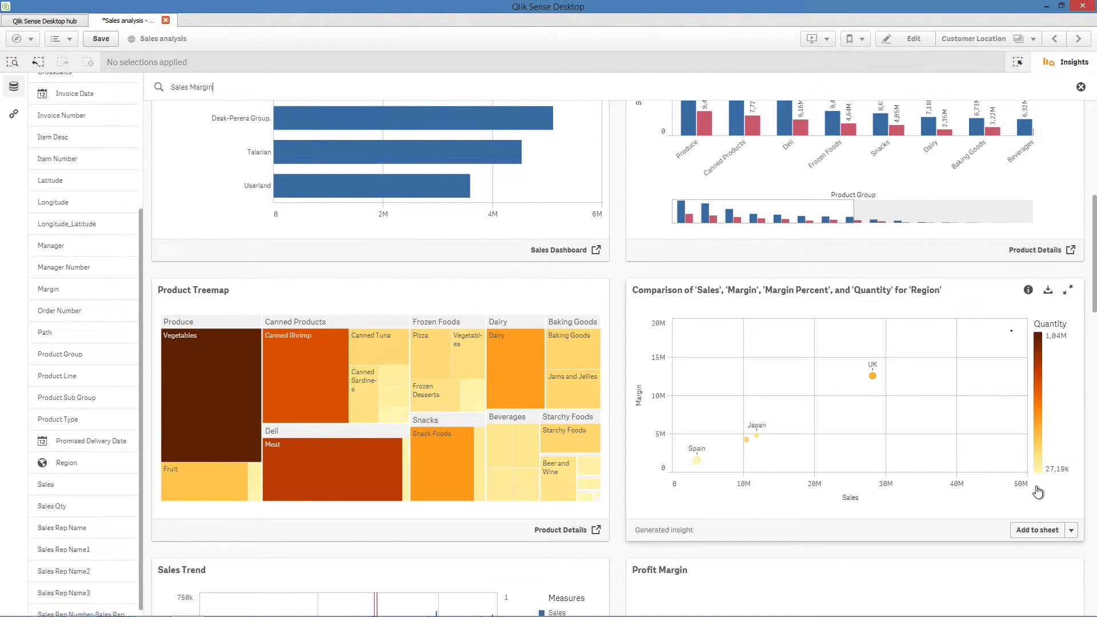
pyautogui.click(1072, 529)
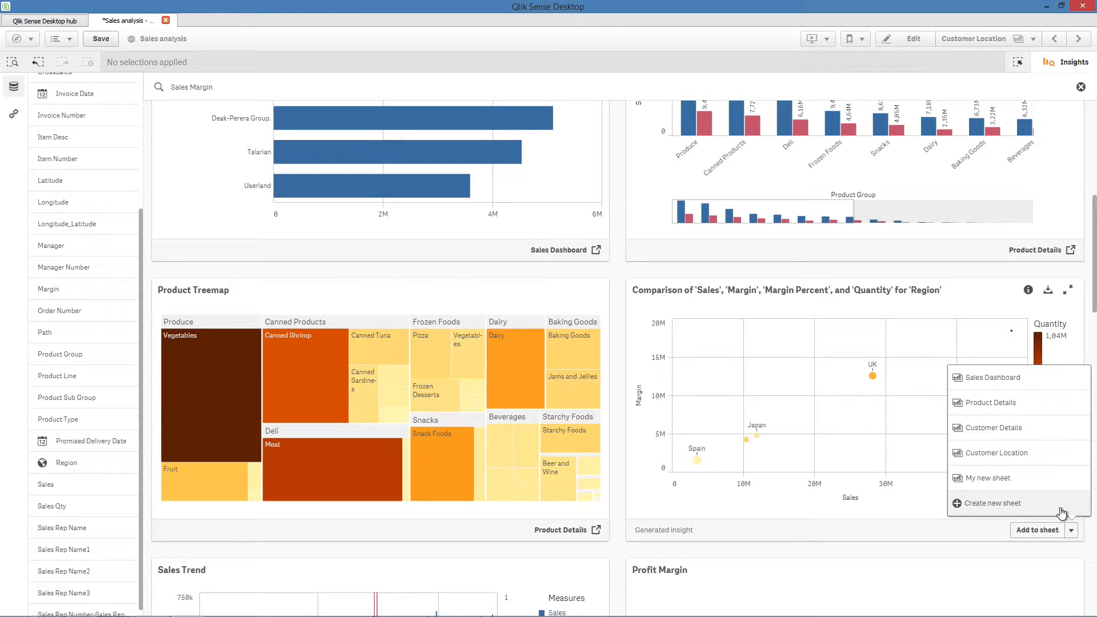
pyautogui.click(987, 478)
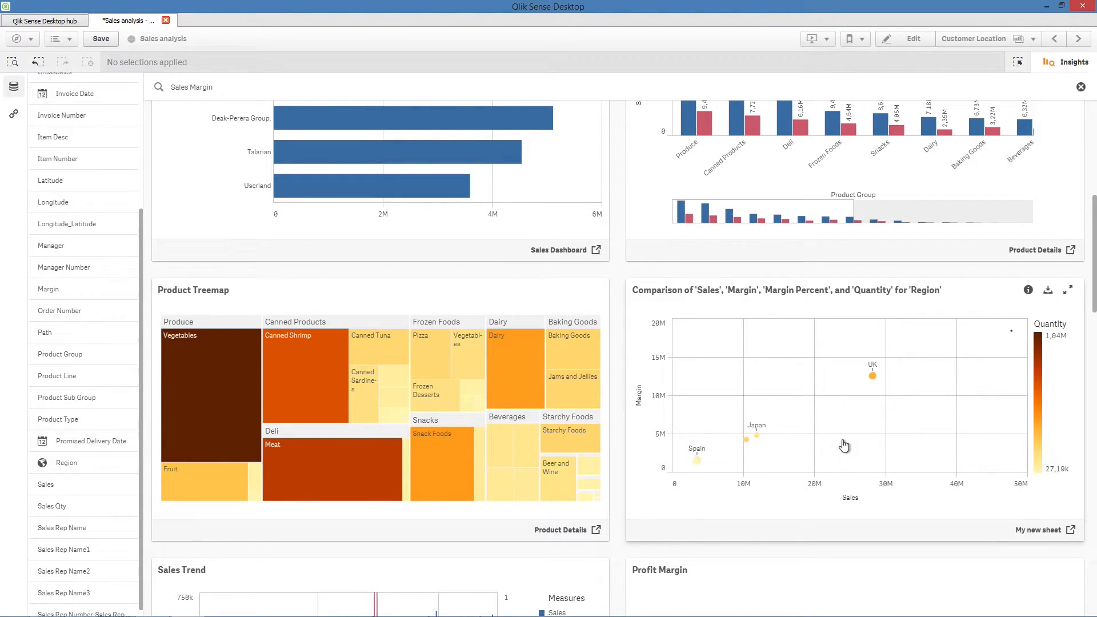
pyautogui.scroll(-3)
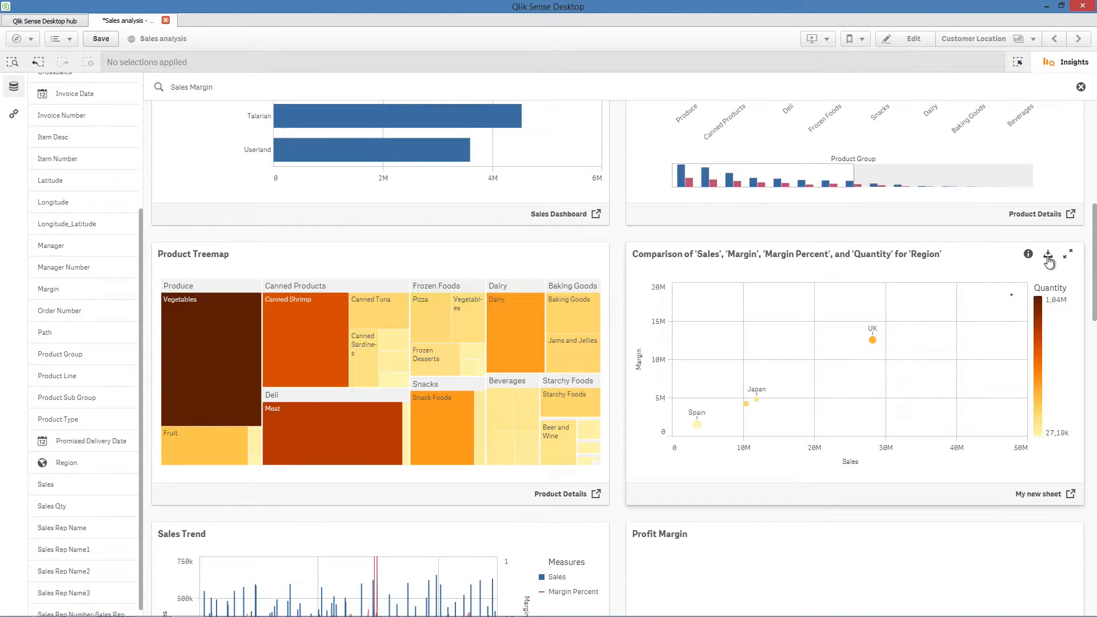
# Export the Region comparison chart as a PNG image and open the downloaded file
pyautogui.click(1048, 254)
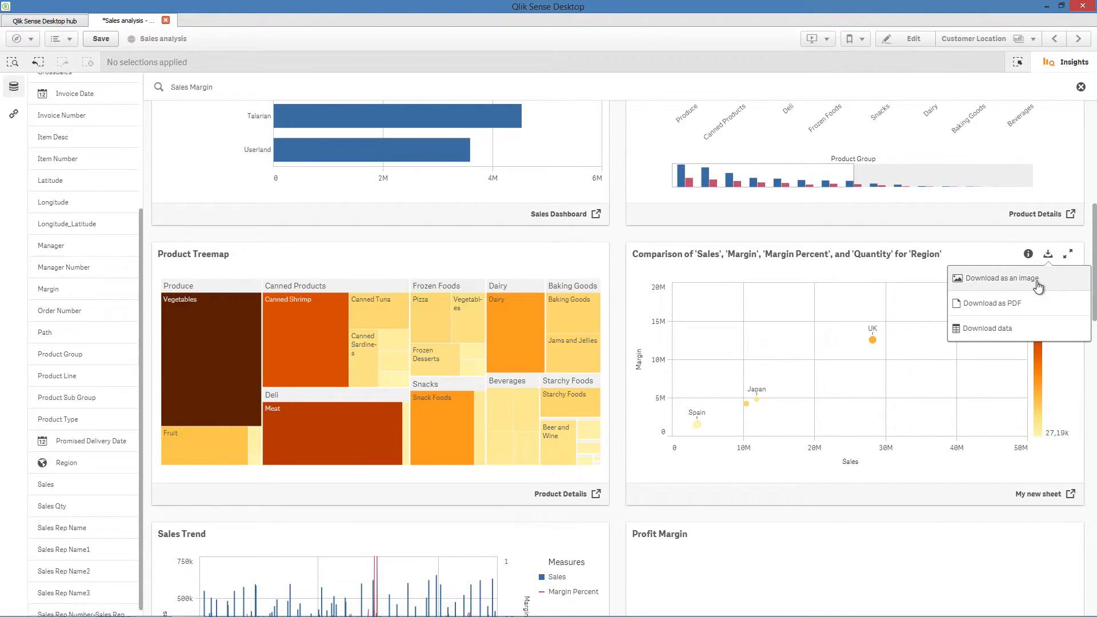
pyautogui.moveTo(1026, 338)
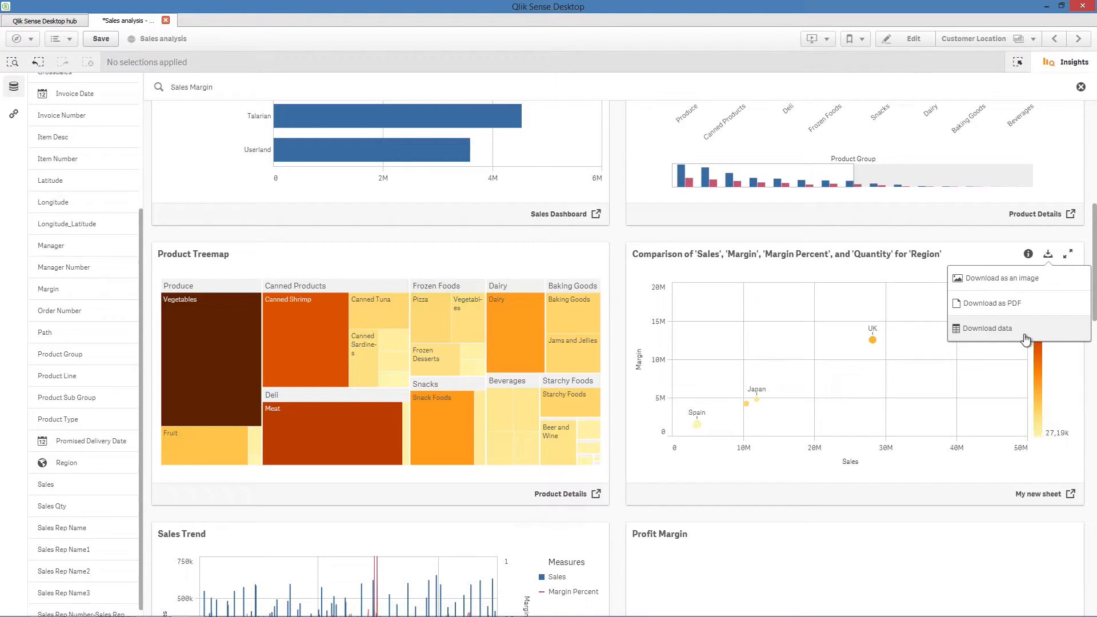
pyautogui.click(1002, 278)
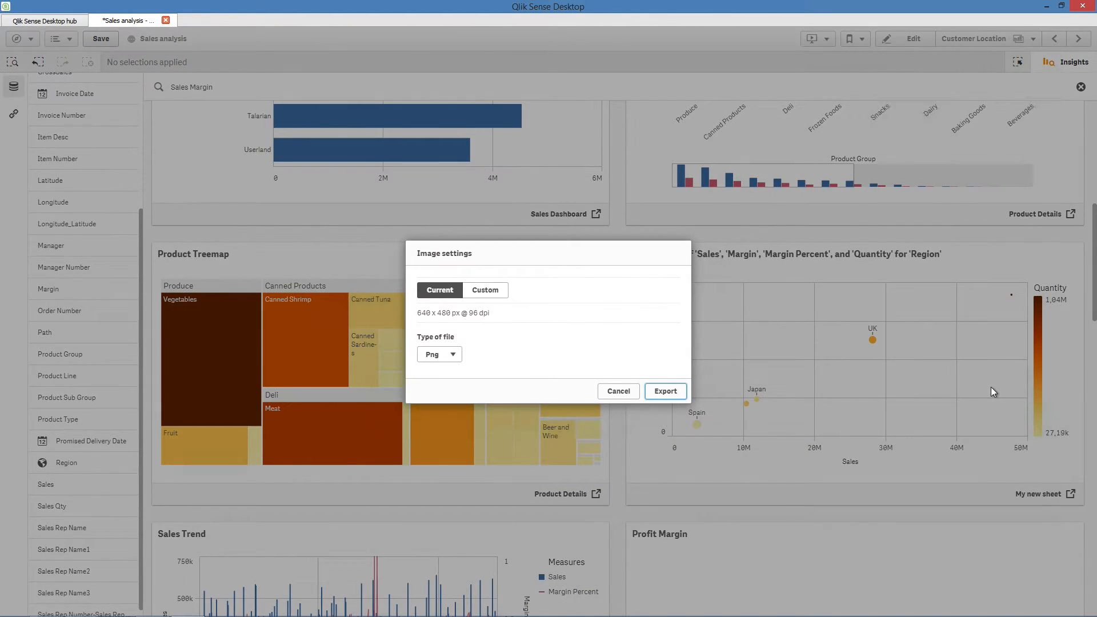
pyautogui.moveTo(553, 329)
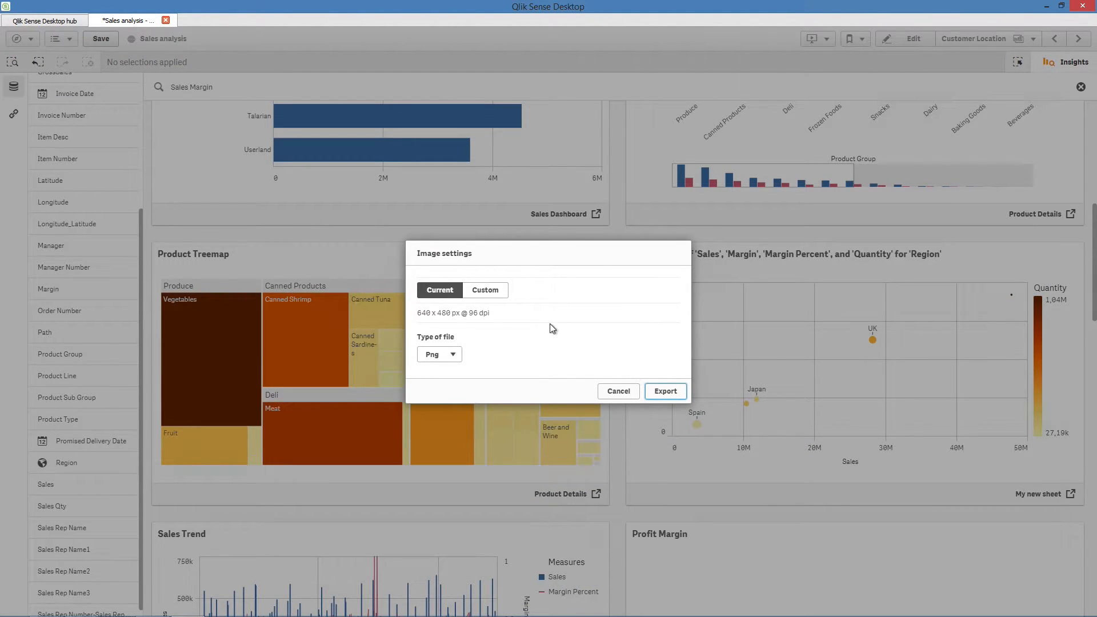
pyautogui.moveTo(484, 289)
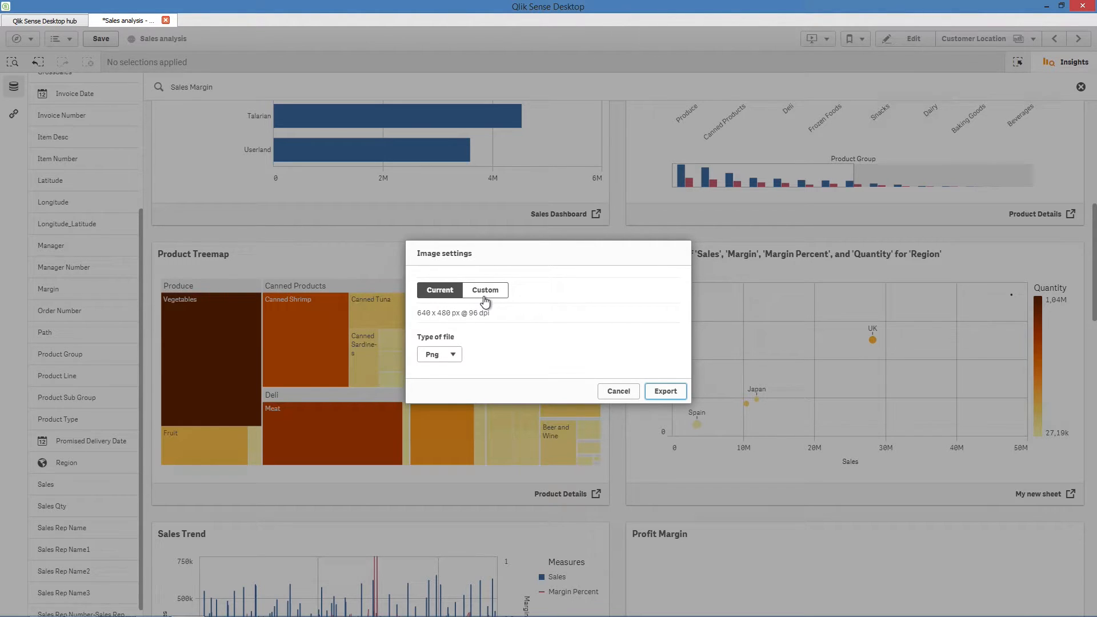
pyautogui.moveTo(497, 362)
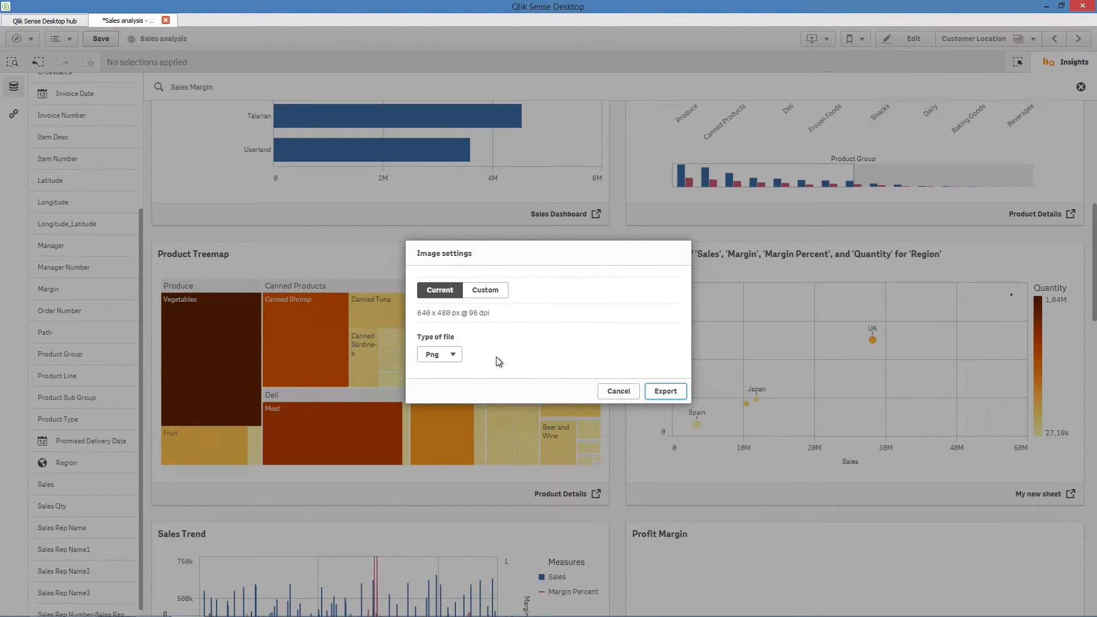
pyautogui.click(665, 391)
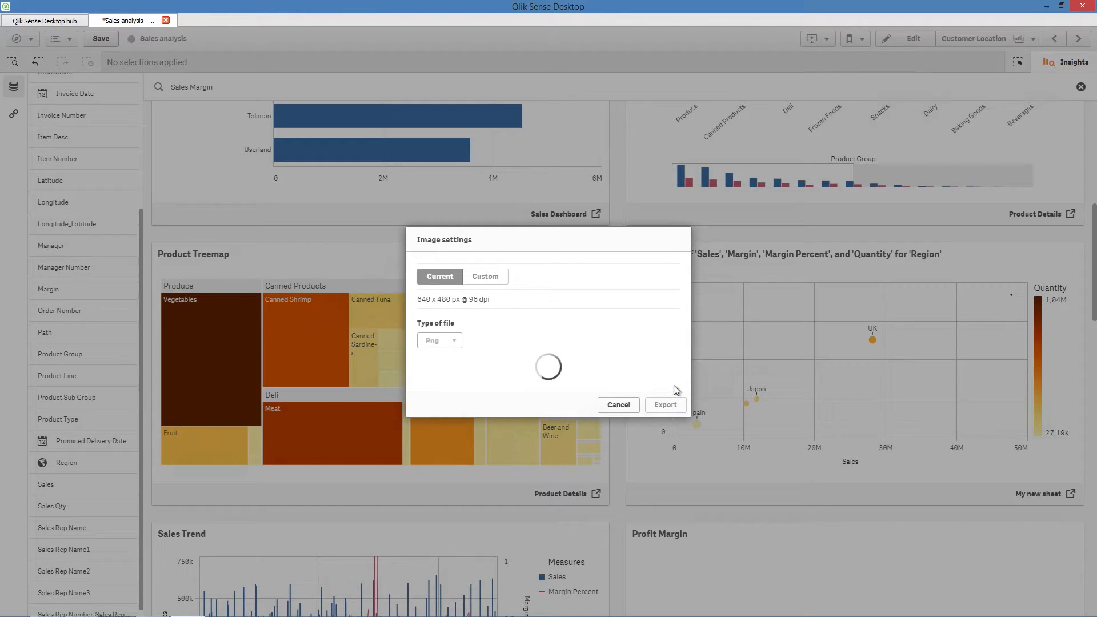
pyautogui.click(666, 404)
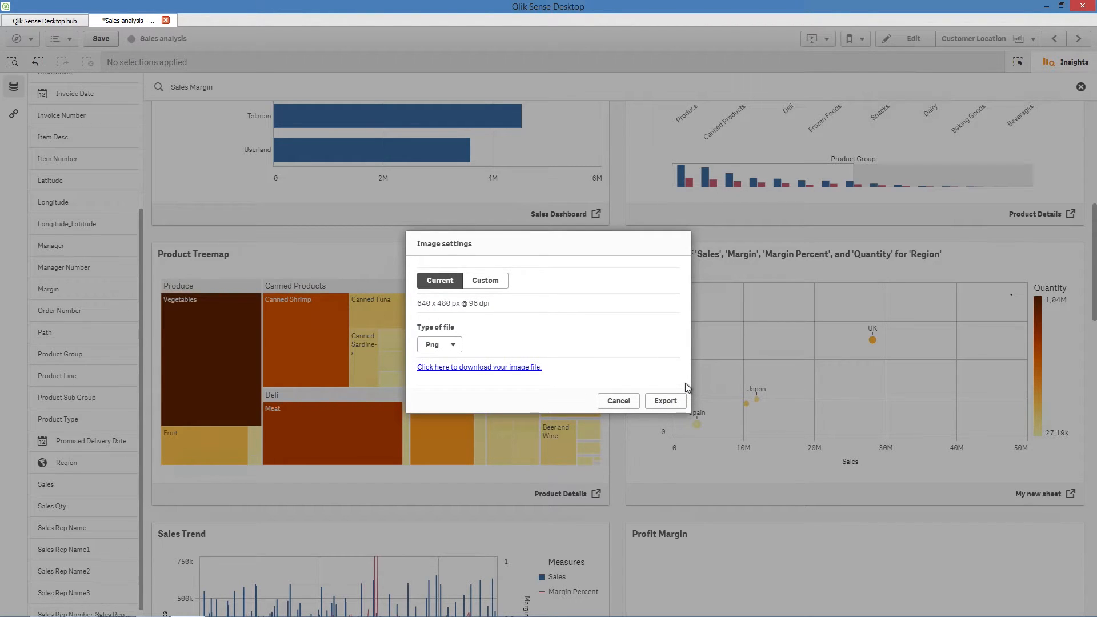
pyautogui.moveTo(479, 367)
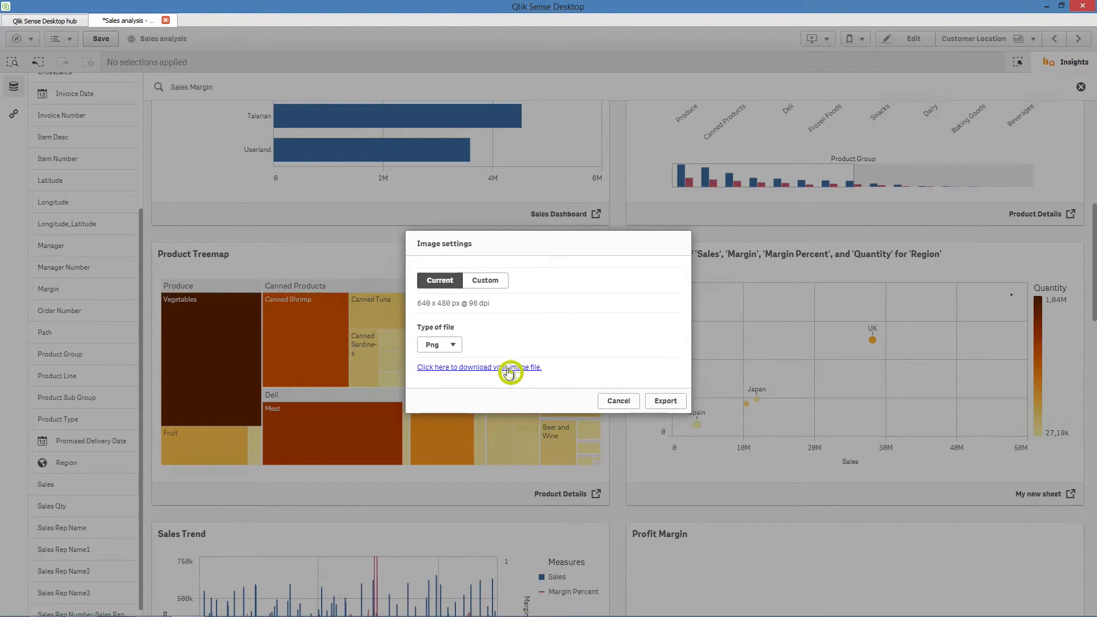
pyautogui.click(479, 367)
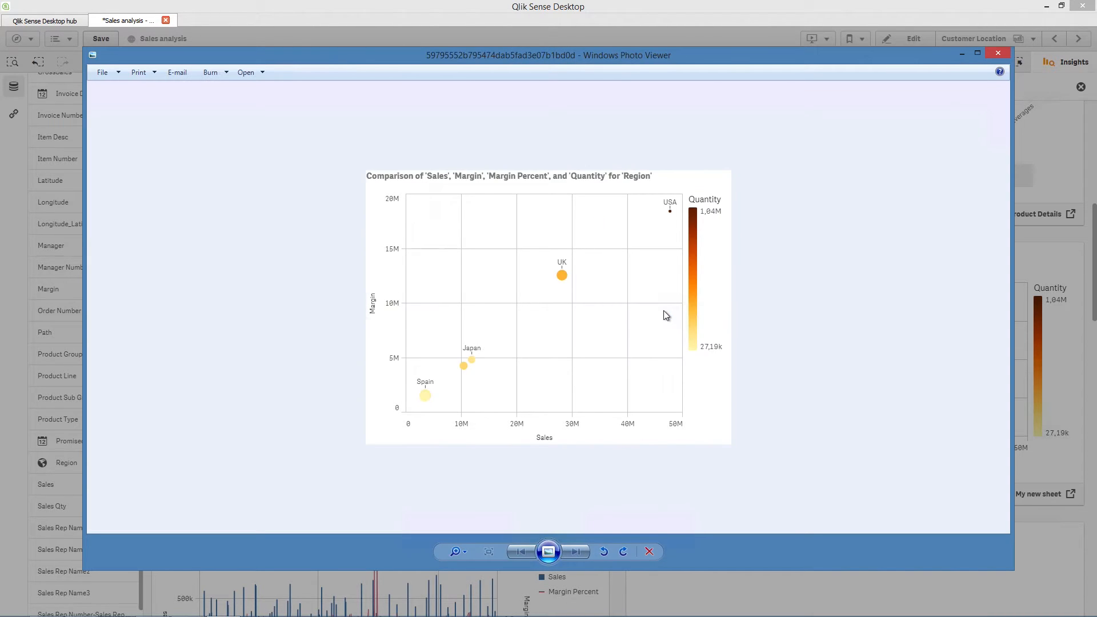
pyautogui.moveTo(664, 340)
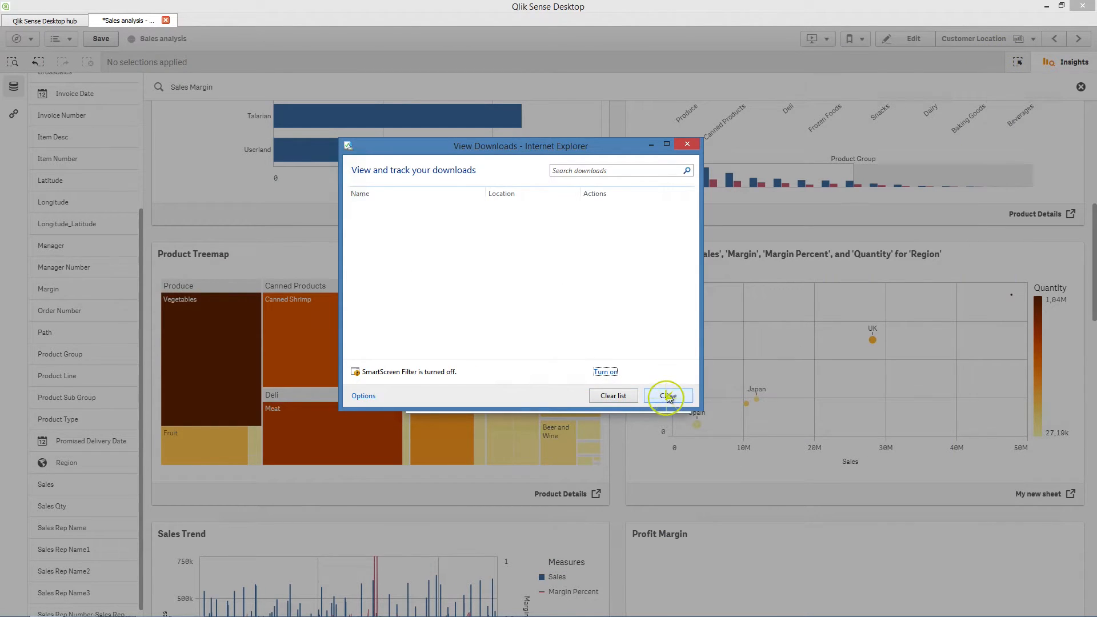
# Dismiss the downloads window and filter the insights to selected product groups in the treemap
pyautogui.click(668, 397)
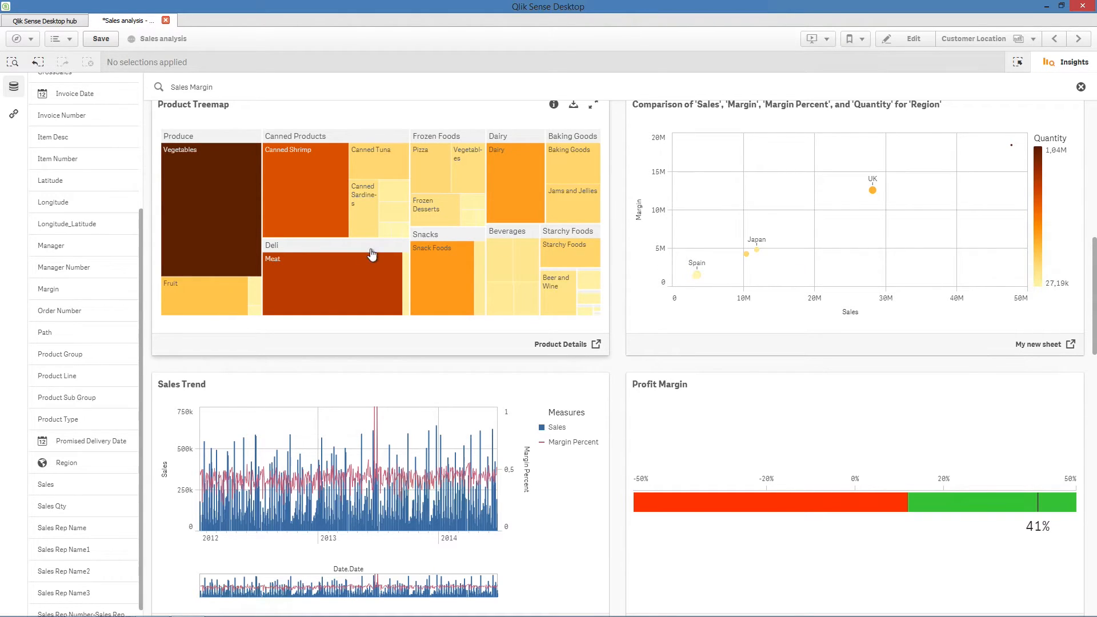
pyautogui.click(210, 211)
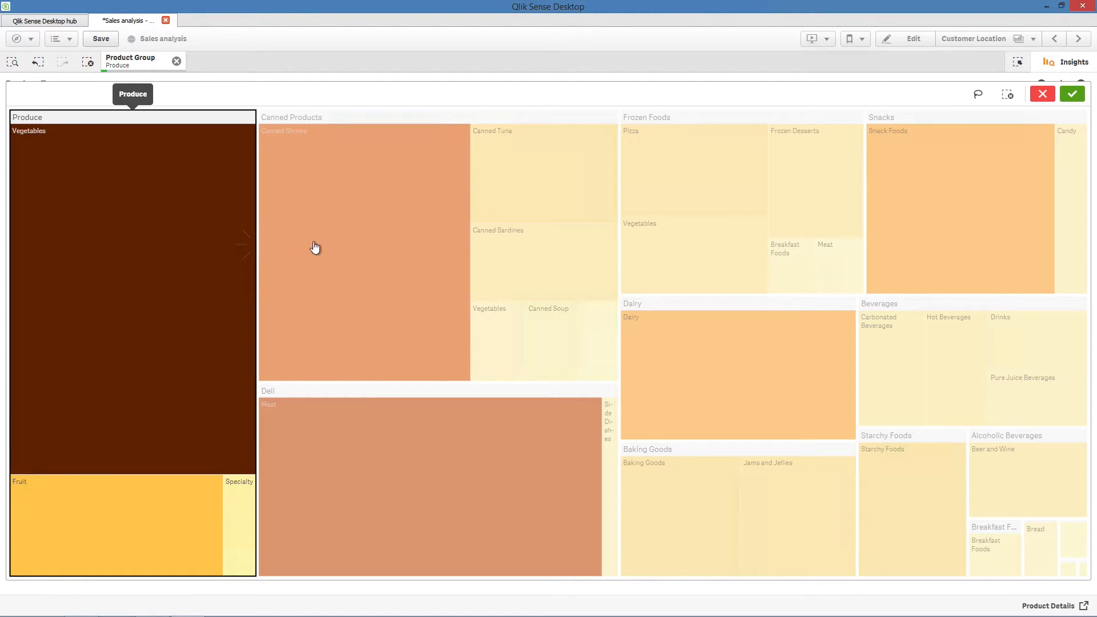
pyautogui.click(316, 246)
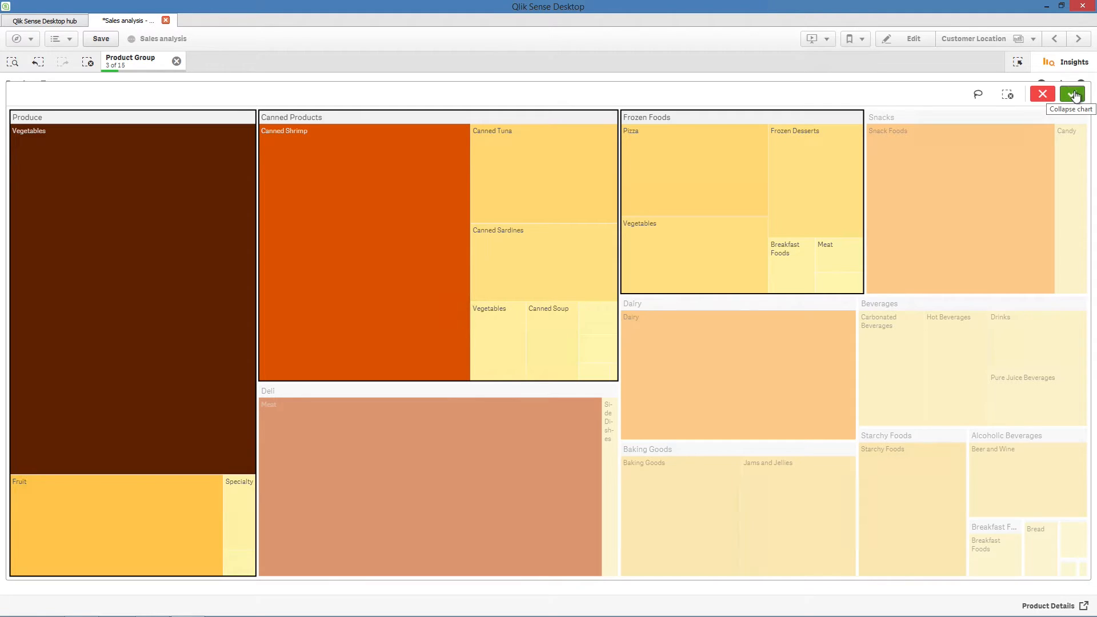
pyautogui.click(1076, 94)
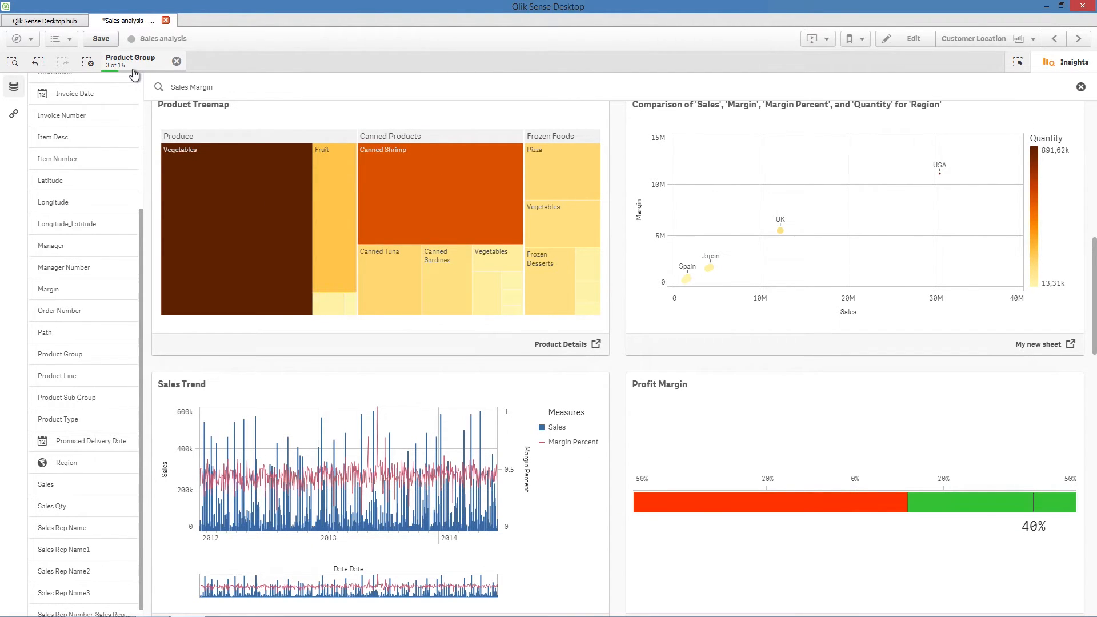
pyautogui.moveTo(466, 534)
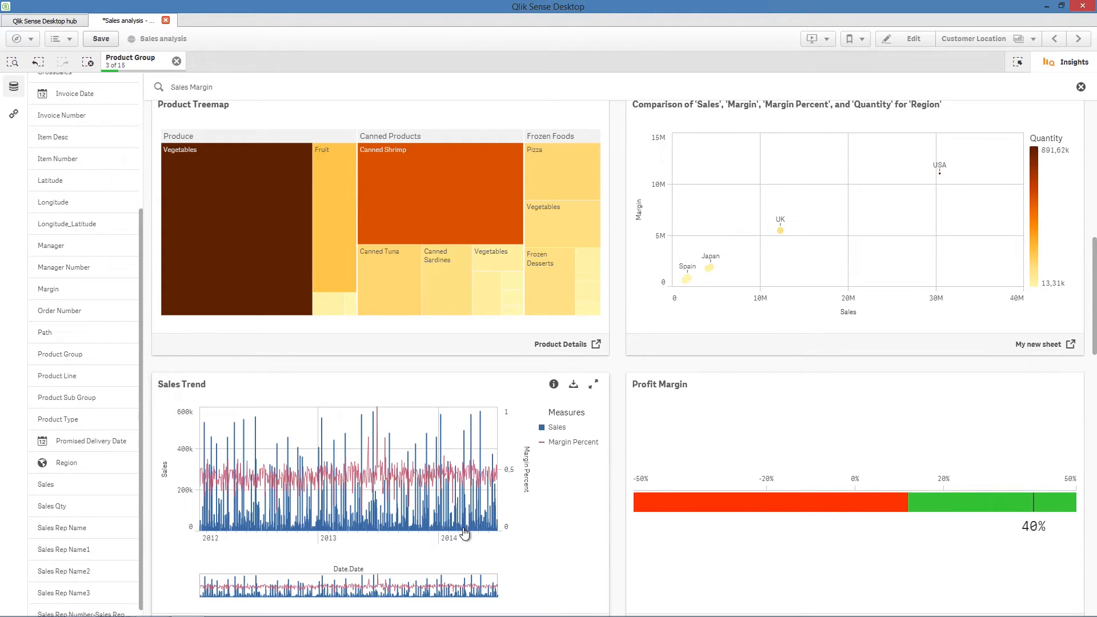
# Filter the Sales Trend to February–July 2013, then clear the selections to restore full data
pyautogui.click(593, 384)
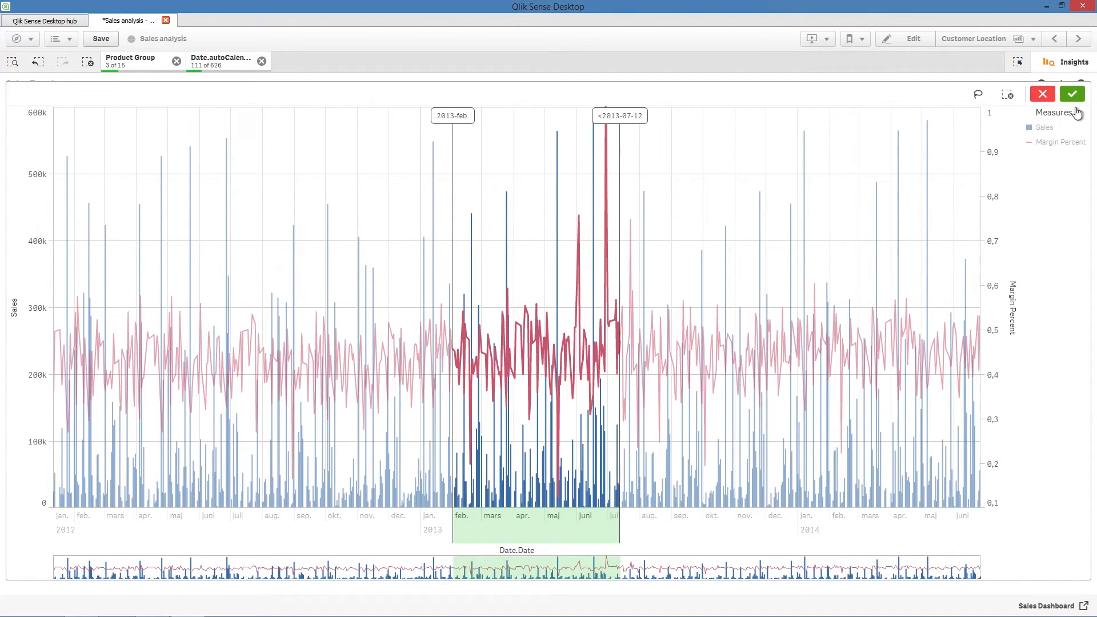
pyautogui.click(1071, 93)
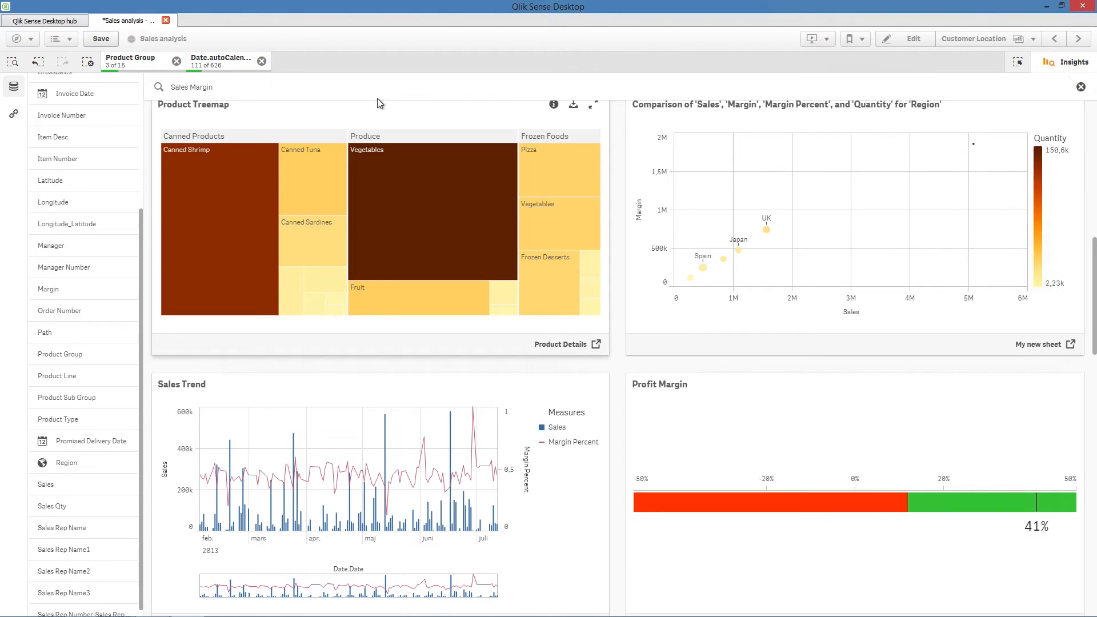
pyautogui.moveTo(157, 83)
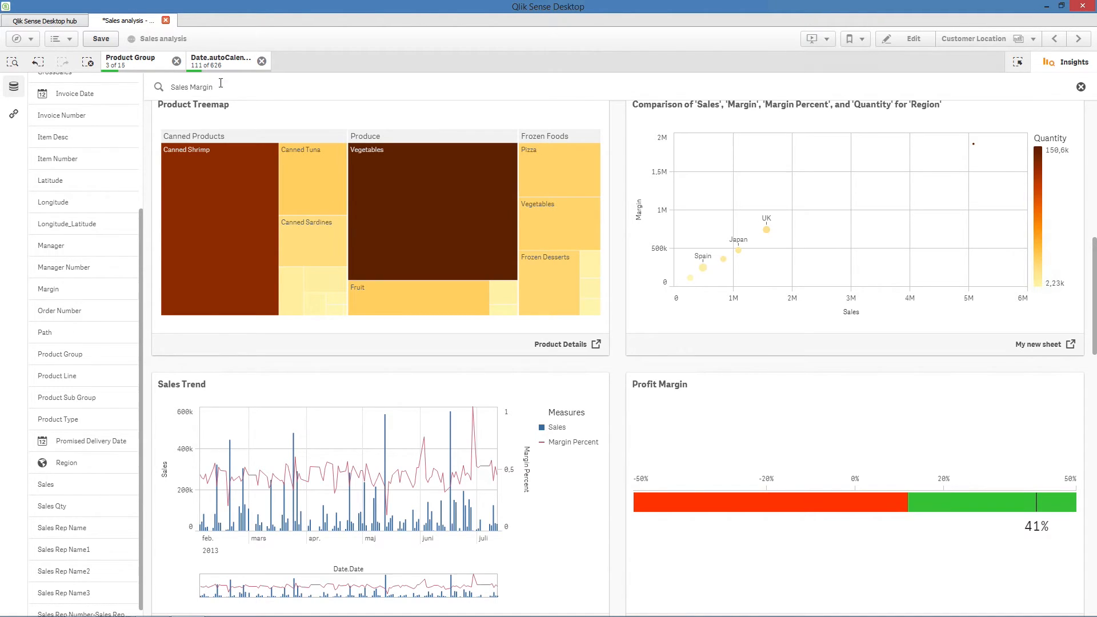
pyautogui.moveTo(262, 64)
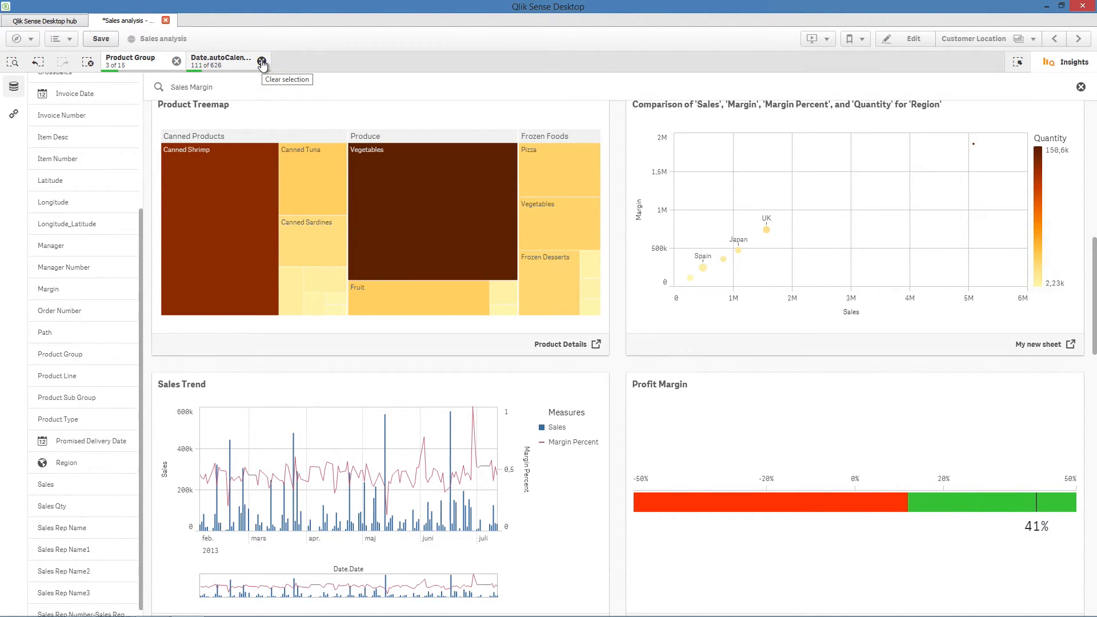
pyautogui.click(260, 62)
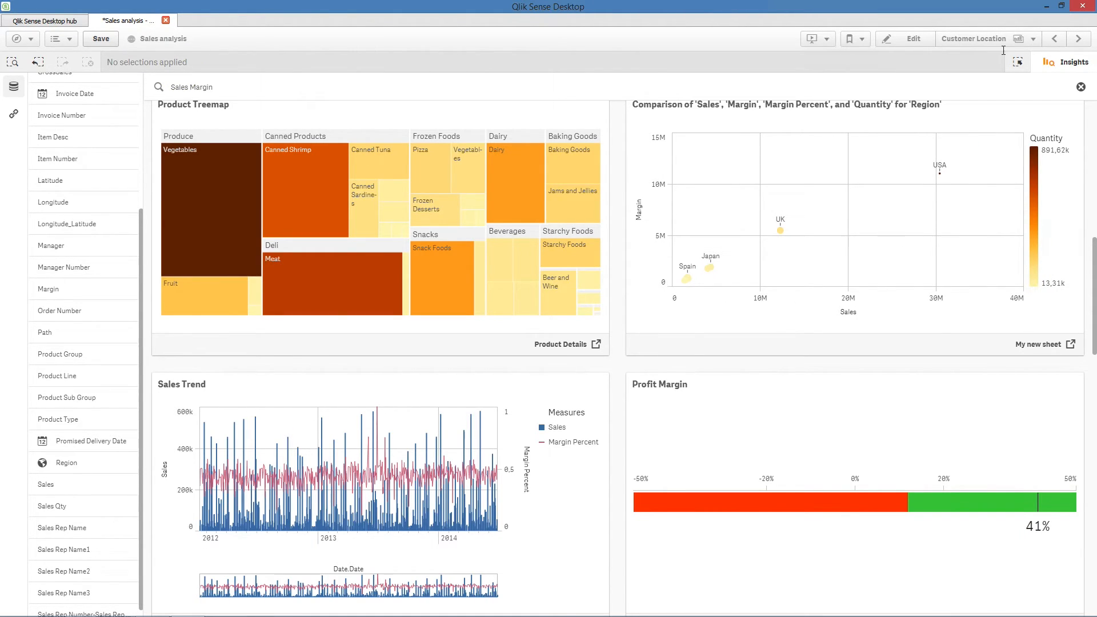
# Leave Insights and open My new sheet with its four added charts
pyautogui.click(1078, 39)
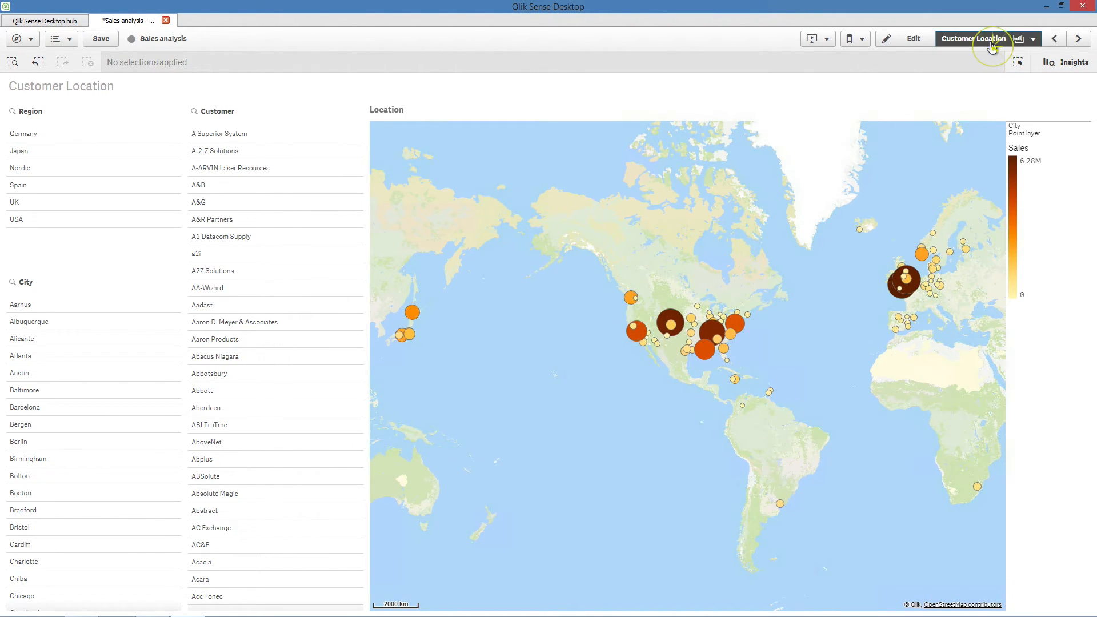
pyautogui.click(1020, 39)
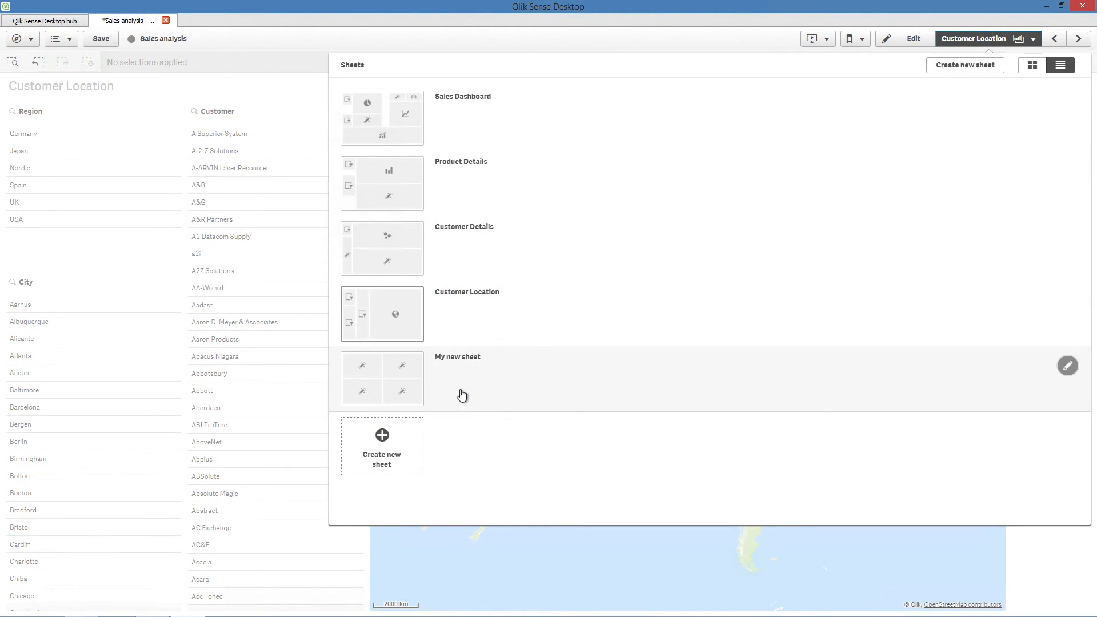
pyautogui.click(382, 379)
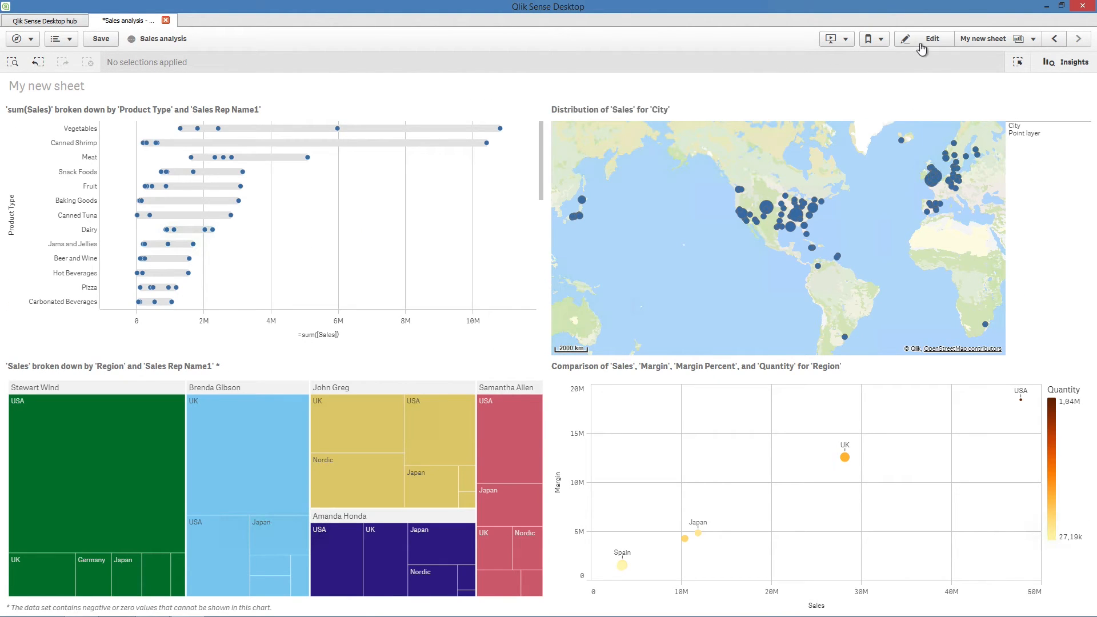
# Edit My new sheet and show the City sales distribution map's general appearance settings
pyautogui.click(931, 39)
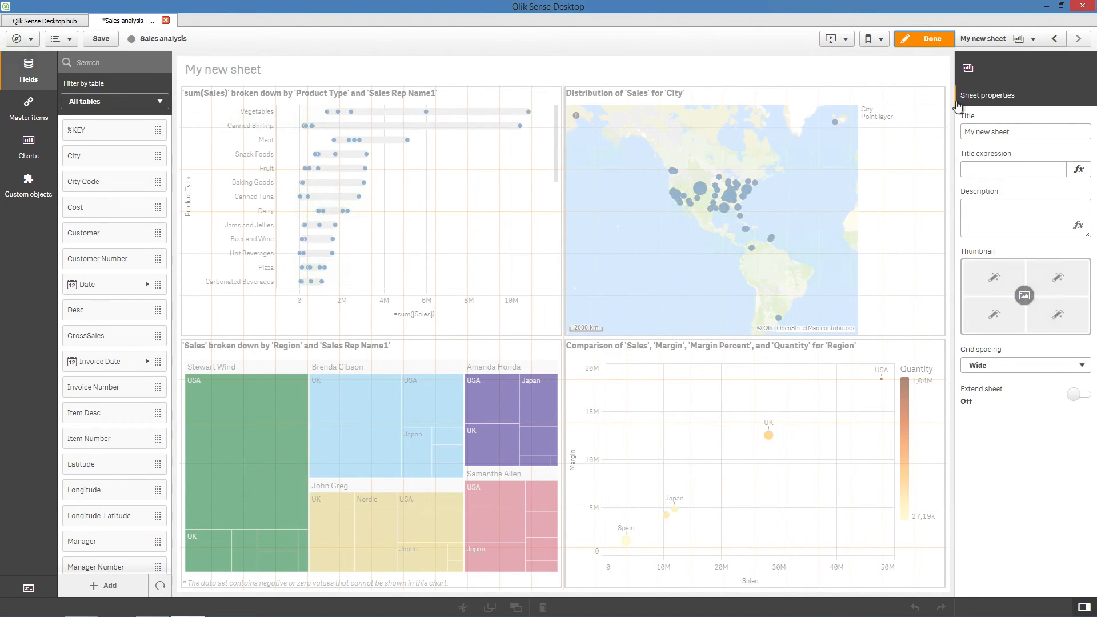
pyautogui.click(739, 221)
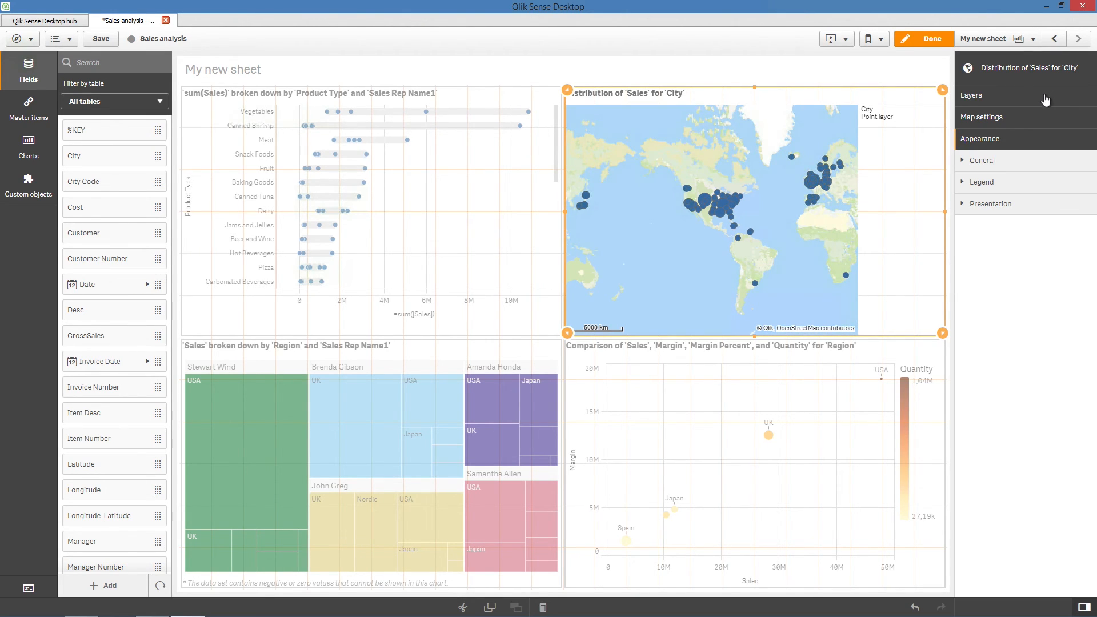
pyautogui.moveTo(1006, 162)
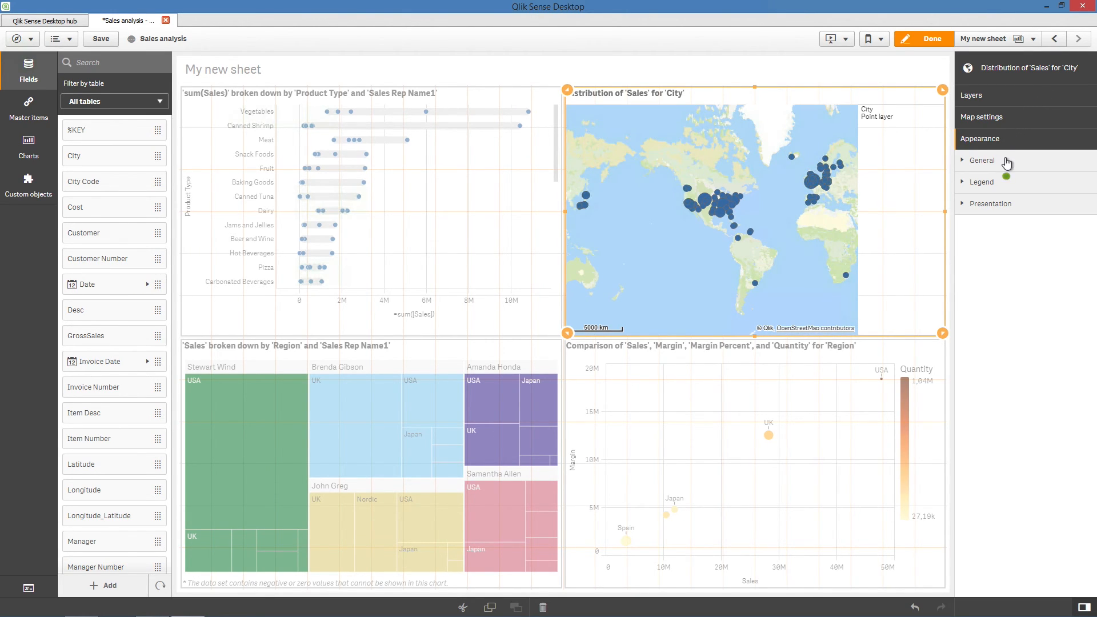
pyautogui.click(983, 160)
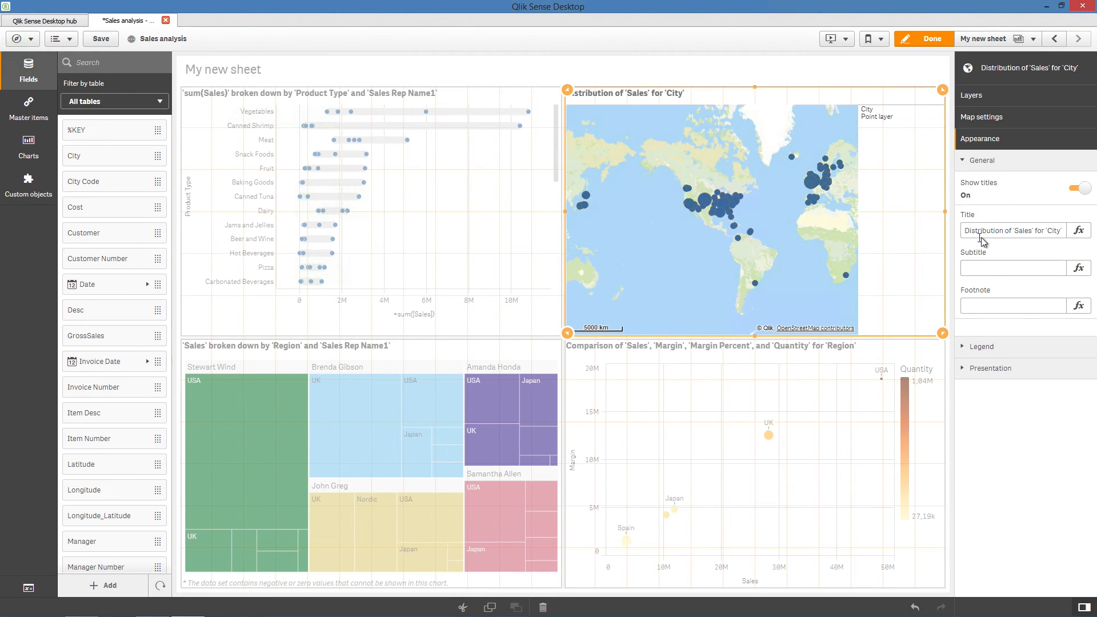